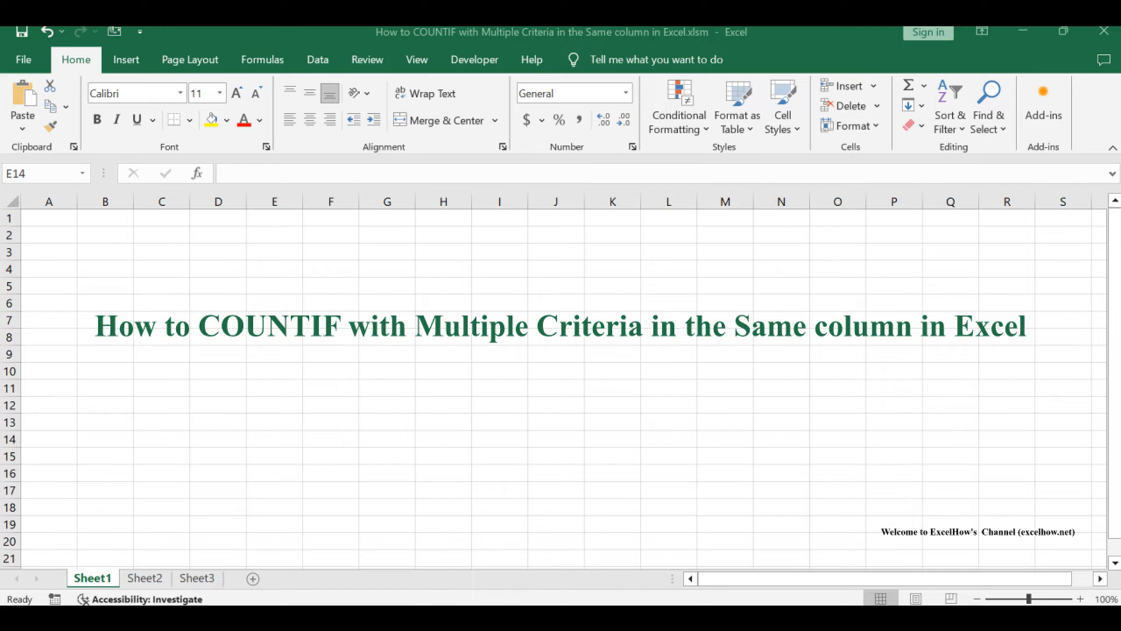
# Step: Switch to Sheet2 and review the words in A1:A5 and the COUNTIF method notes
pyautogui.click(144, 578)
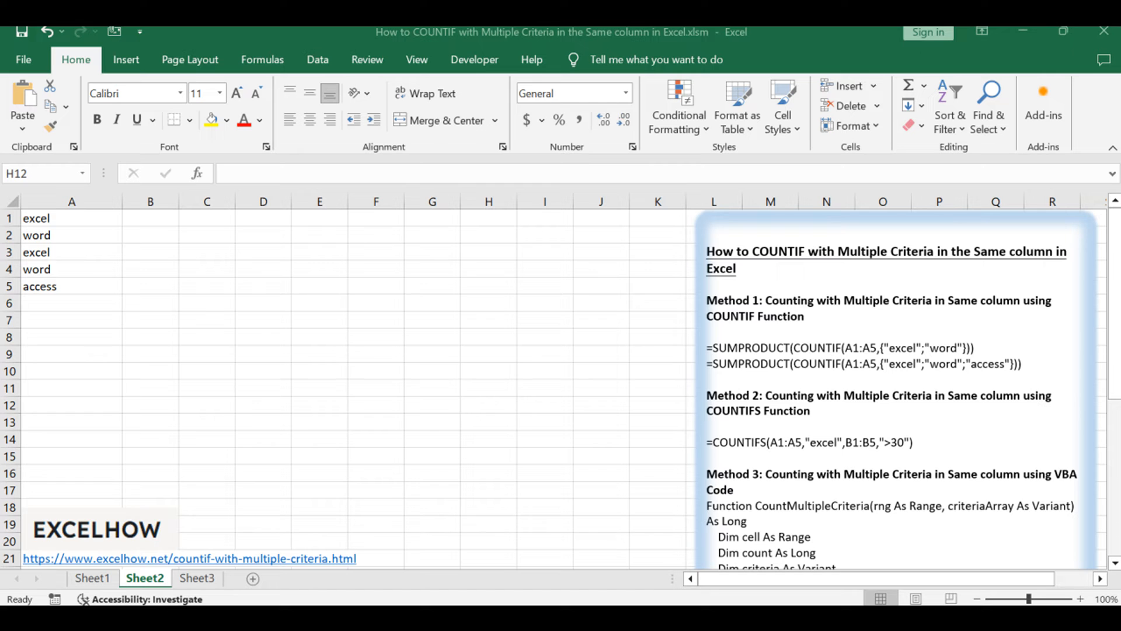
pyautogui.click(99, 578)
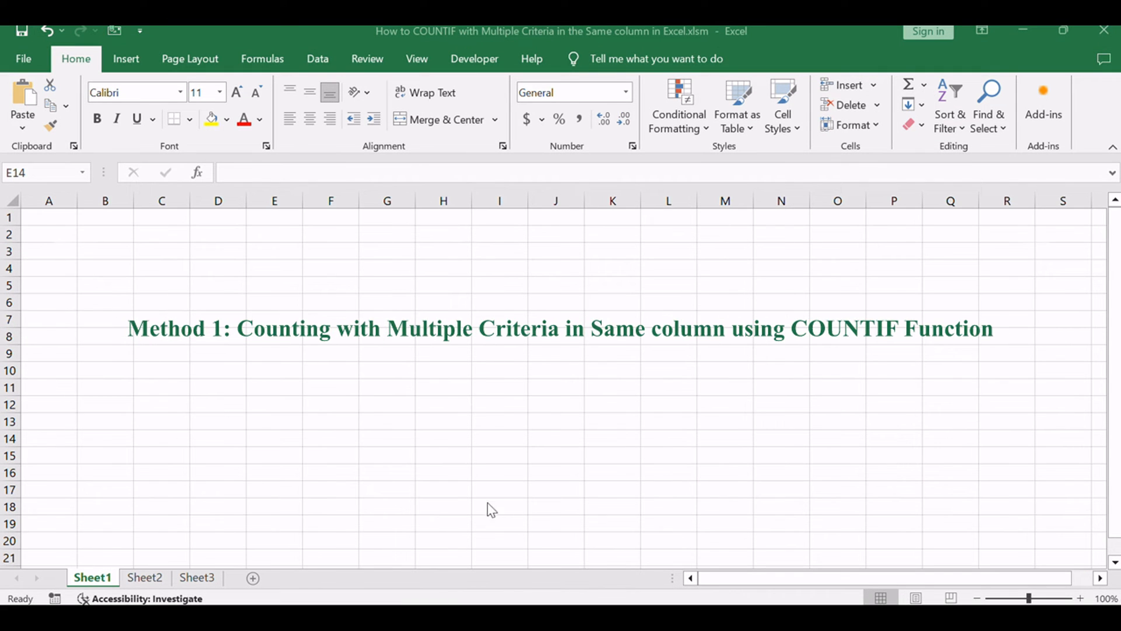
pyautogui.click(144, 578)
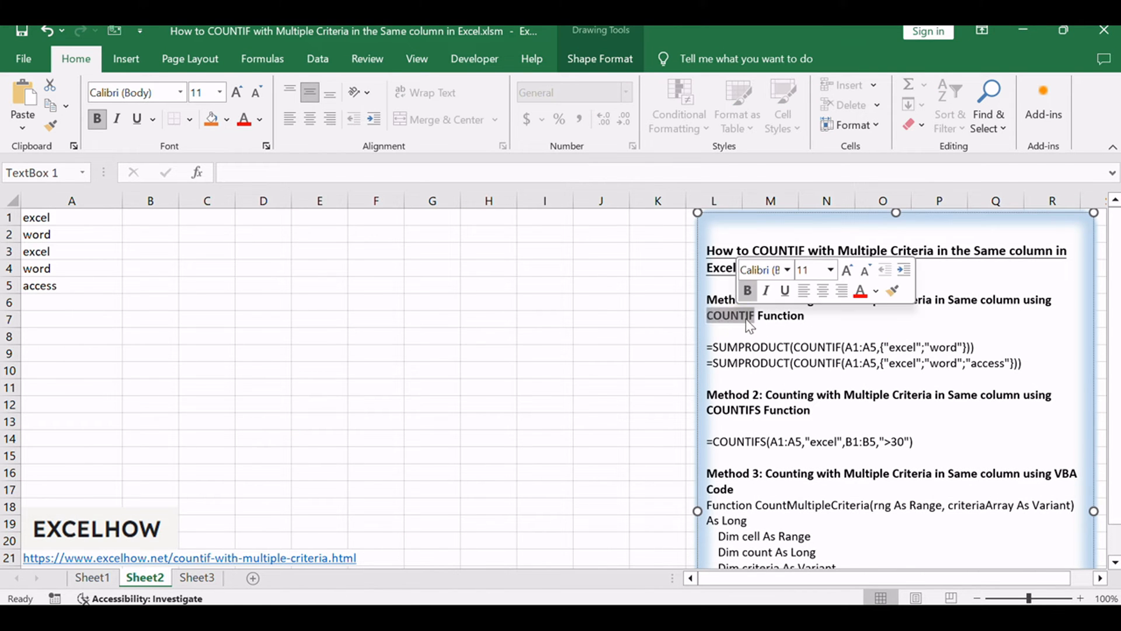
pyautogui.click(958, 344)
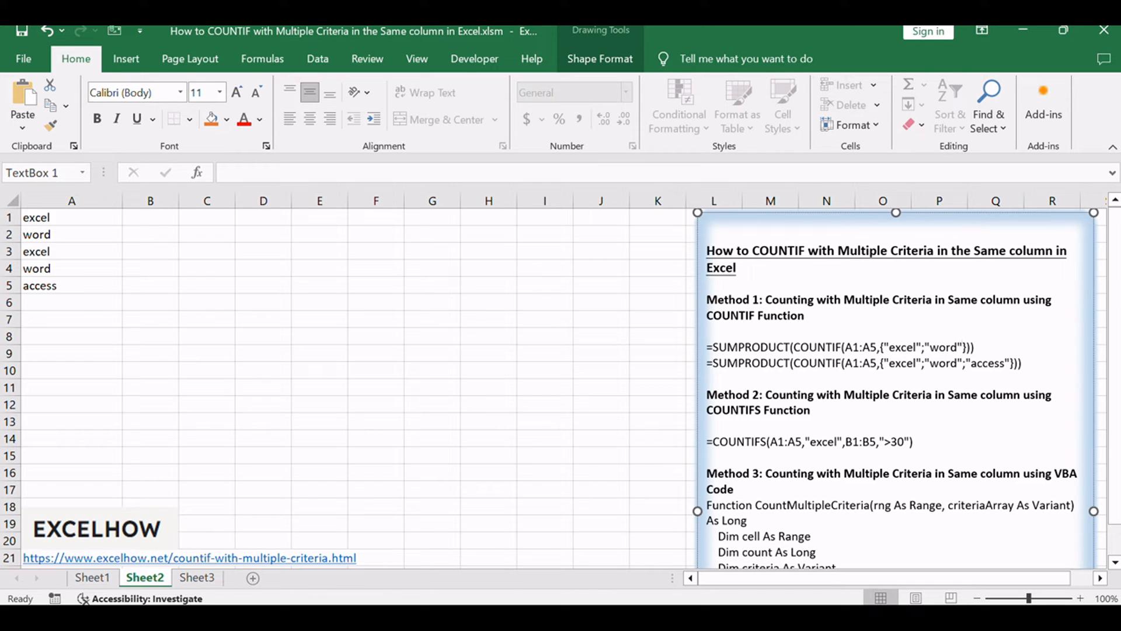
pyautogui.click(207, 404)
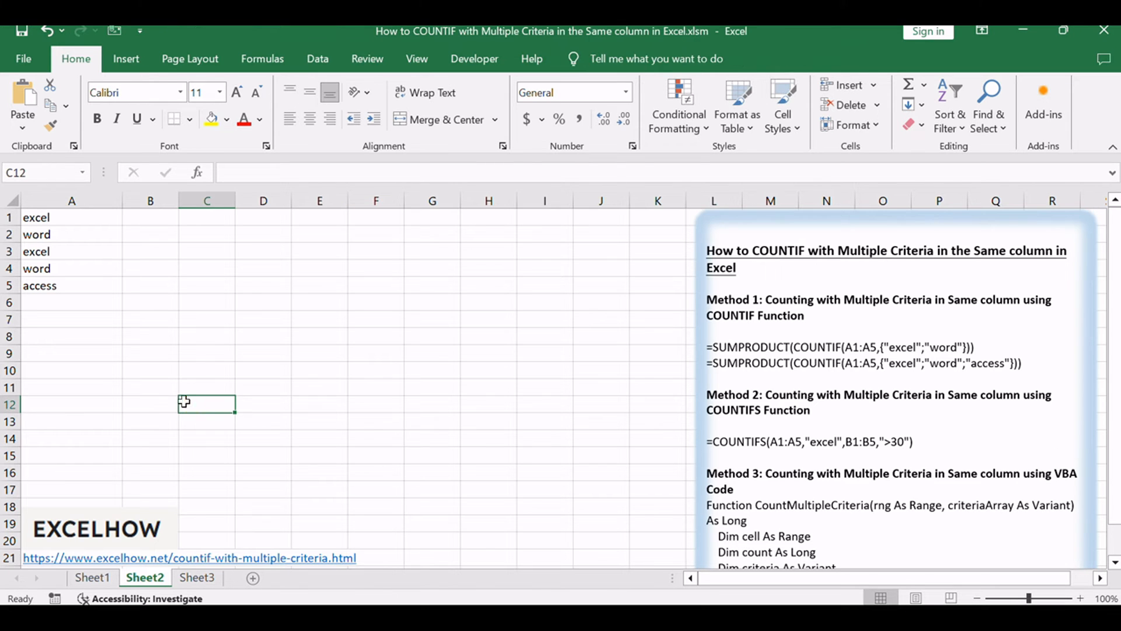
pyautogui.click(71, 218)
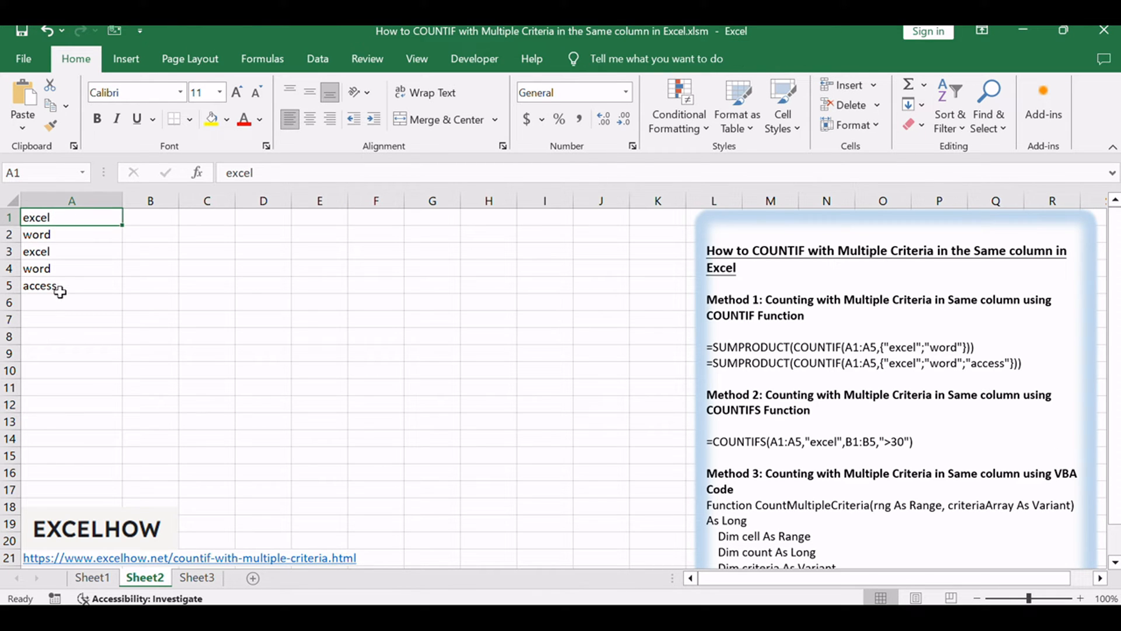
pyautogui.moveTo(56, 232)
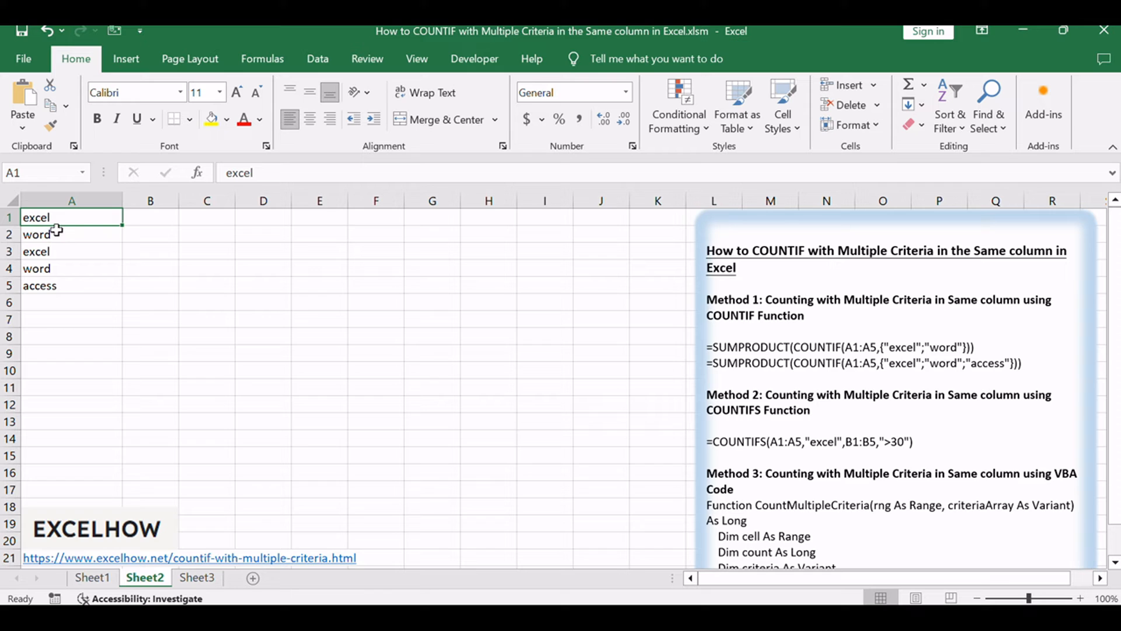
pyautogui.moveTo(70, 227)
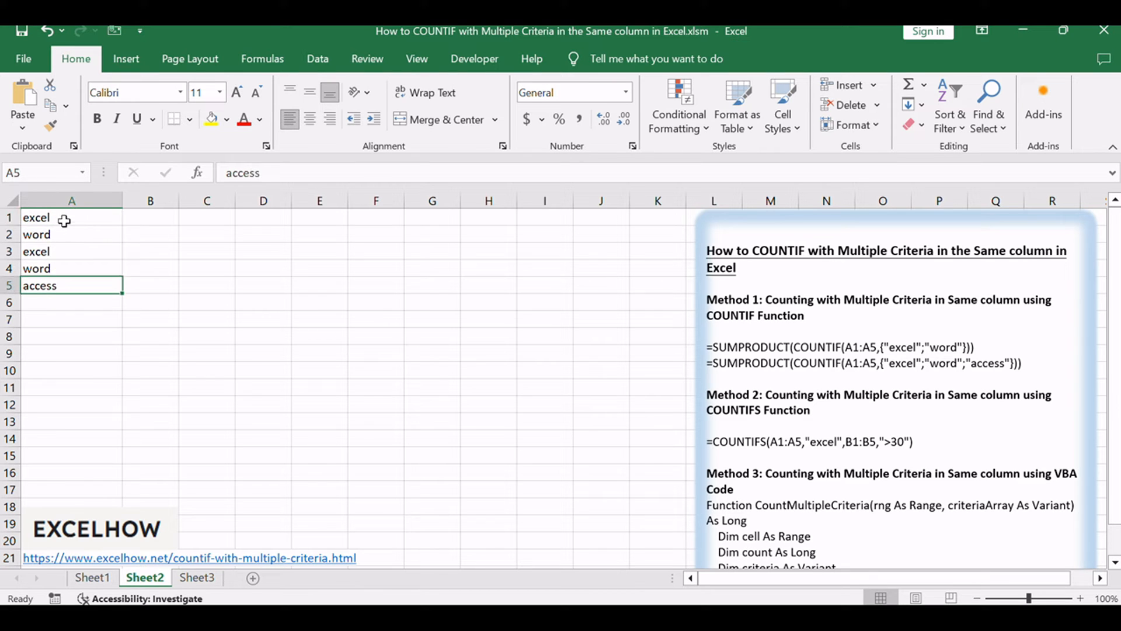
pyautogui.click(206, 301)
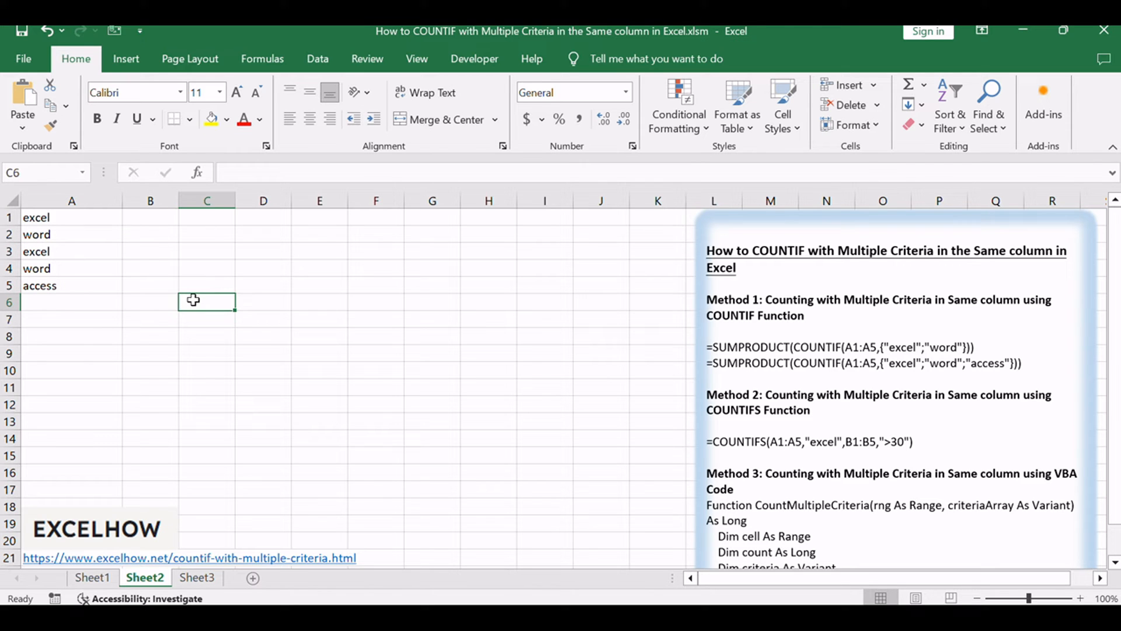
pyautogui.moveTo(196, 300)
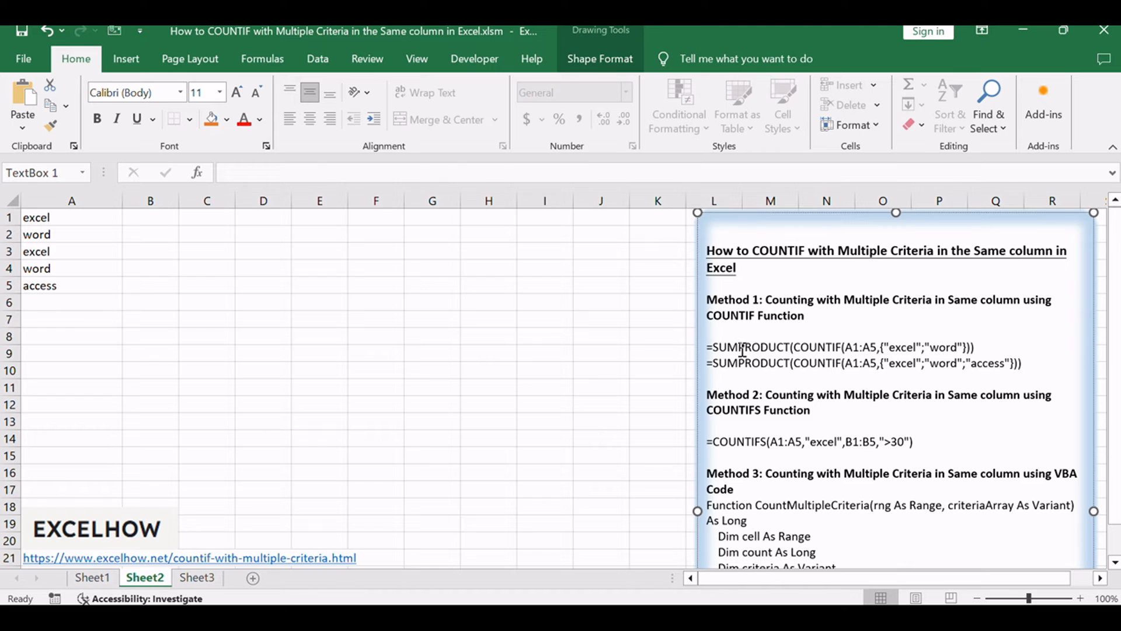
pyautogui.moveTo(753, 341)
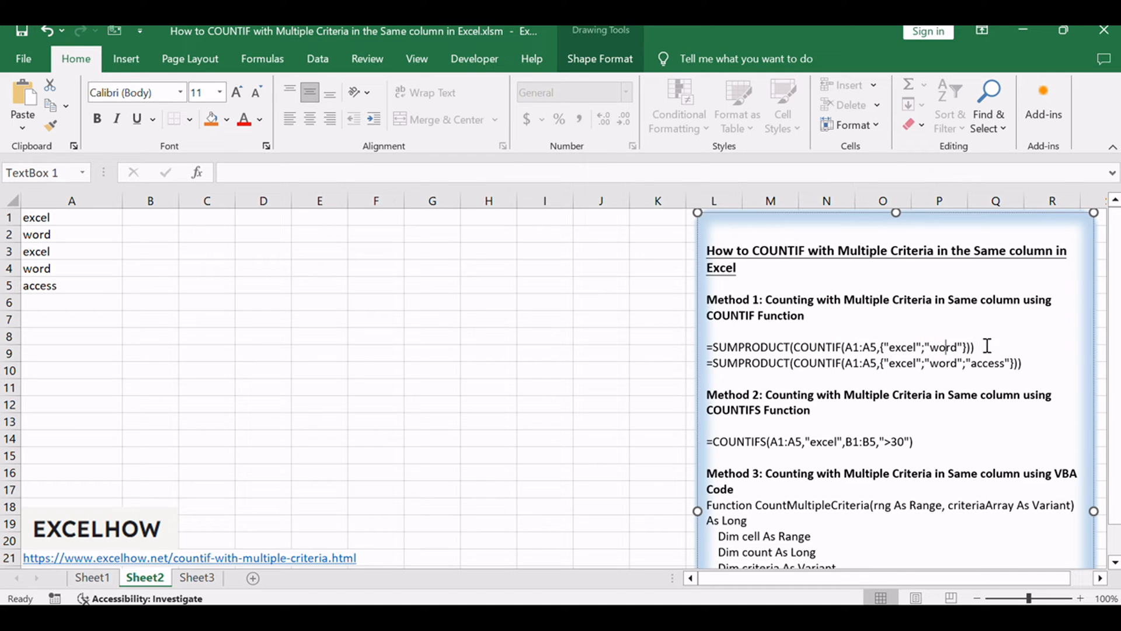
# Step: Enter =SUMPRODUCT(COUNTIF(A1:A5,{"excel";"word"})) in B1 and verify it returns 4
pyautogui.click(488, 352)
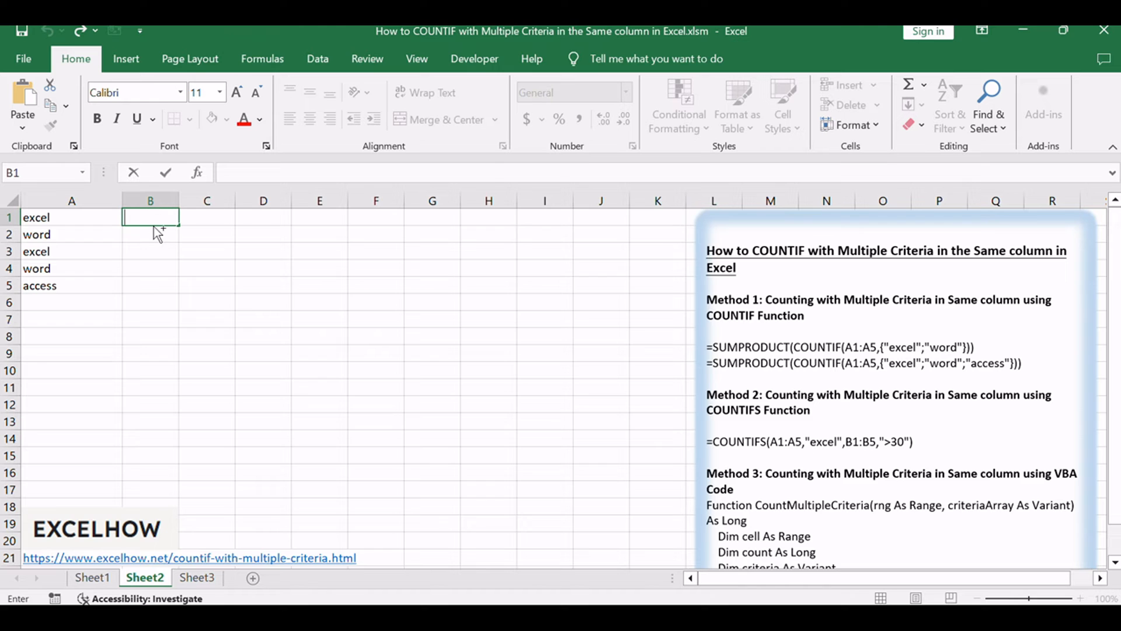
pyautogui.write('=SUMPRODUCT(COUNTIF(A1:A5,{"excel";"word"}))')
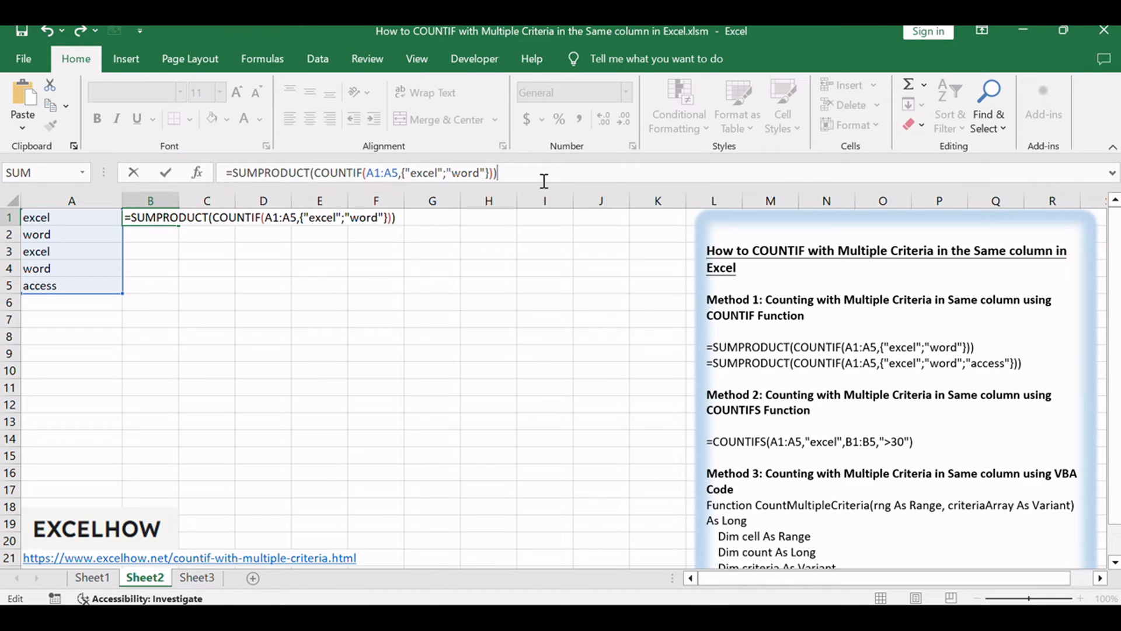
pyautogui.press('Enter')
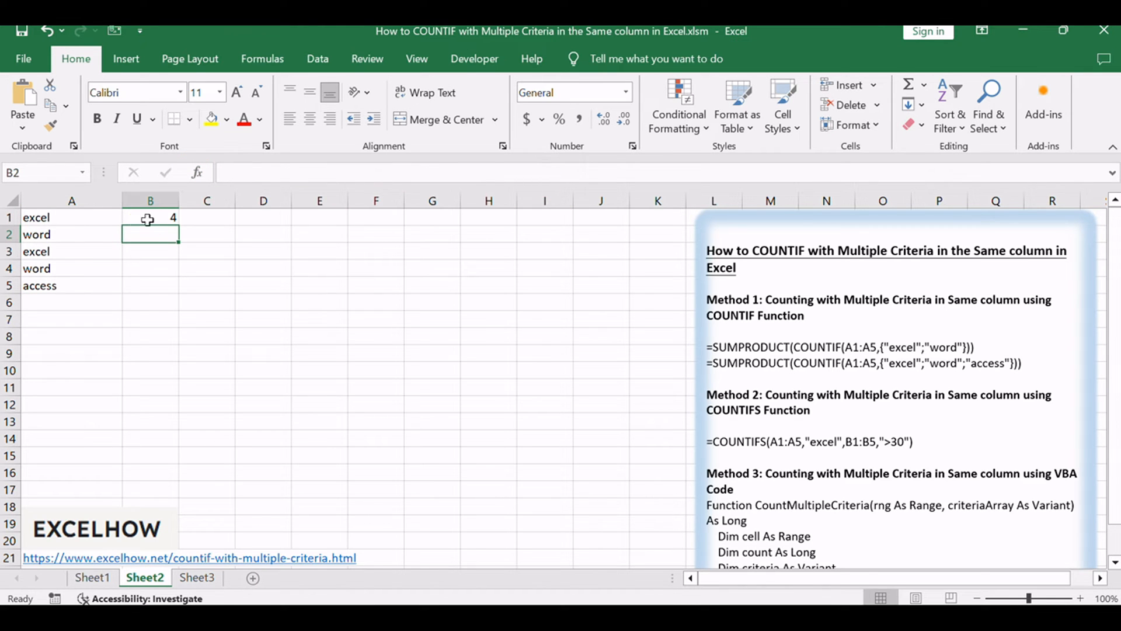
pyautogui.click(150, 217)
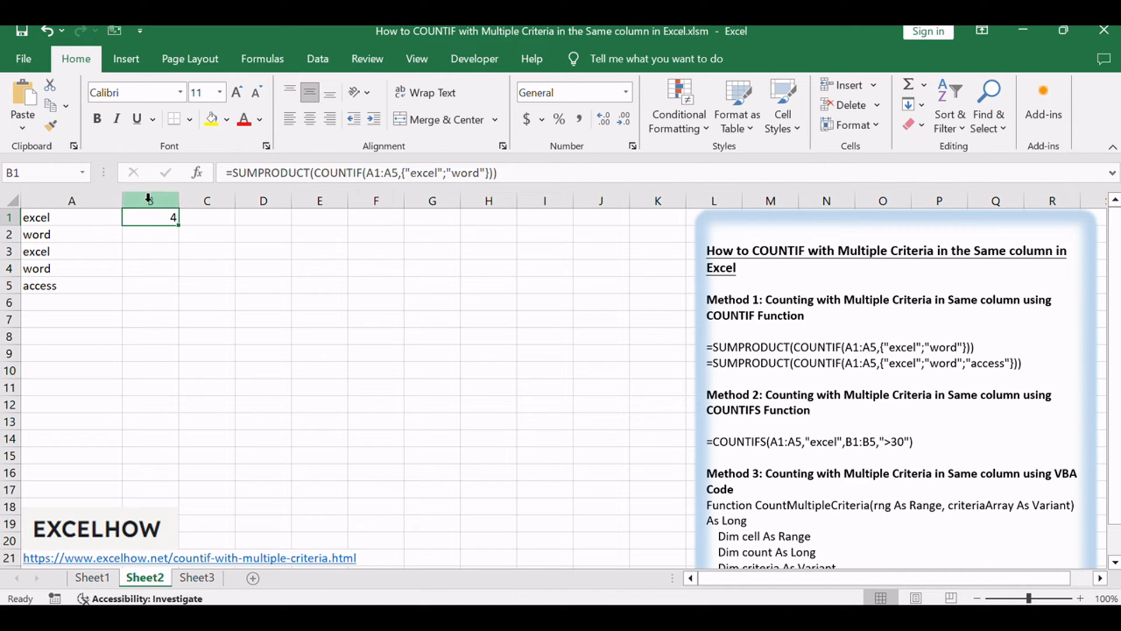
pyautogui.click(72, 217)
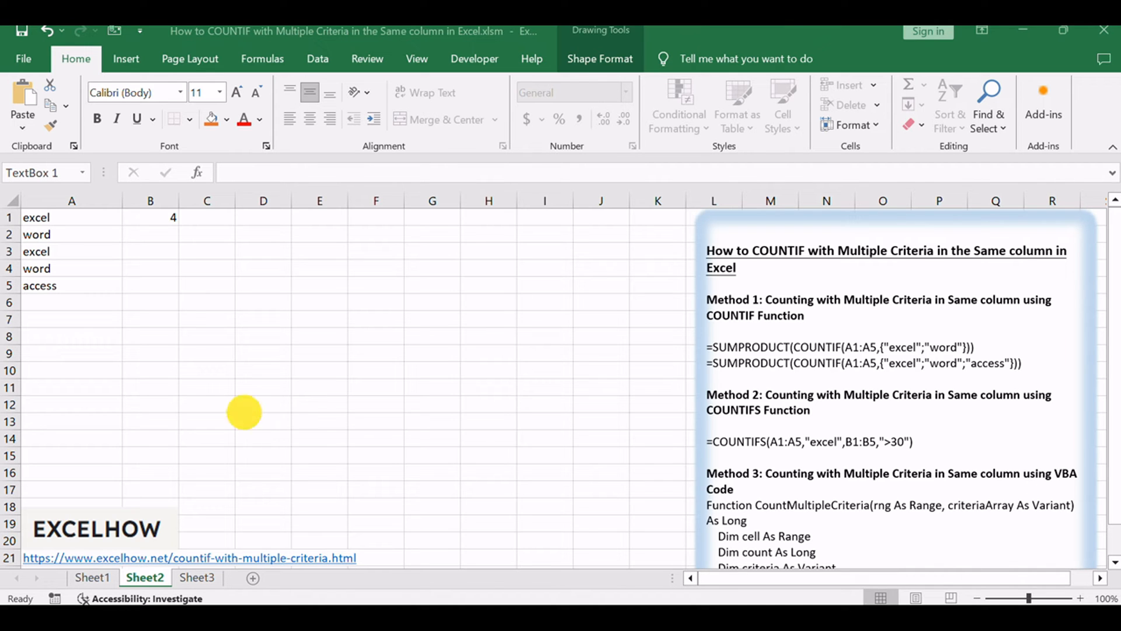
# Step: Enter =SUMPRODUCT(COUNTIF(A1:A5,{"excel";"word";"access"})) in B2 and verify it returns 5
pyautogui.click(433, 421)
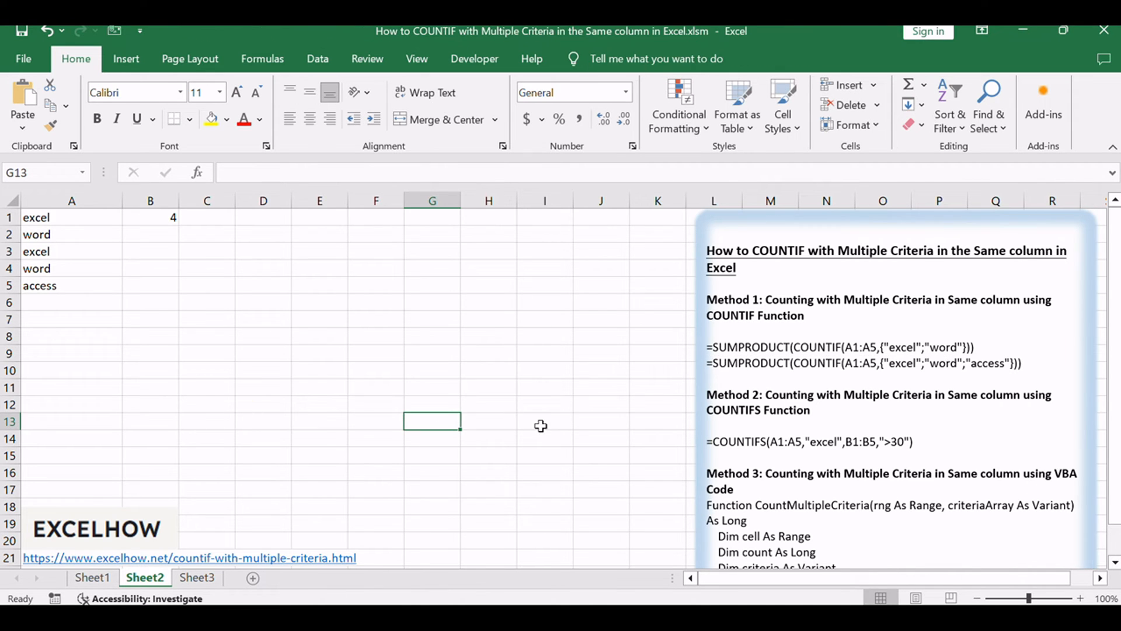
pyautogui.moveTo(582, 421)
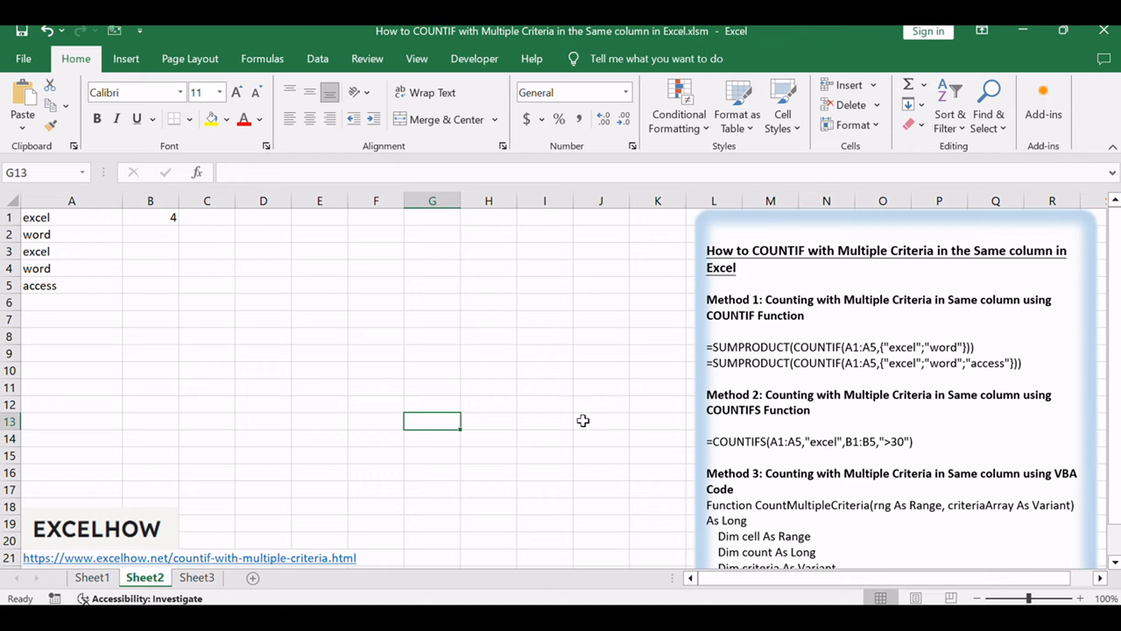
pyautogui.moveTo(572, 412)
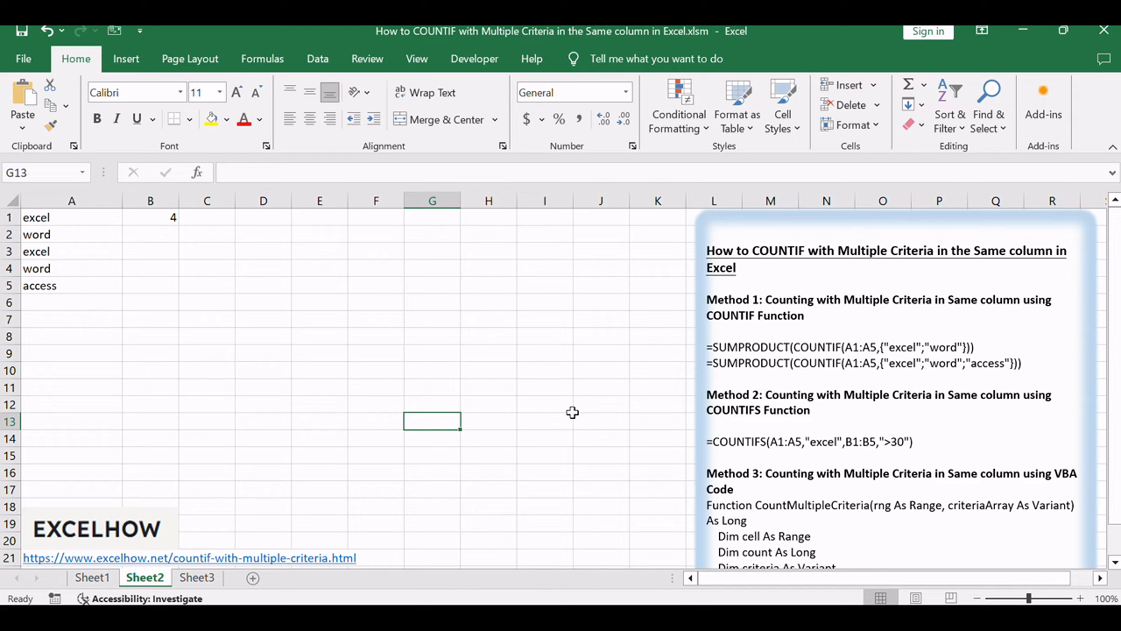
pyautogui.moveTo(289, 398)
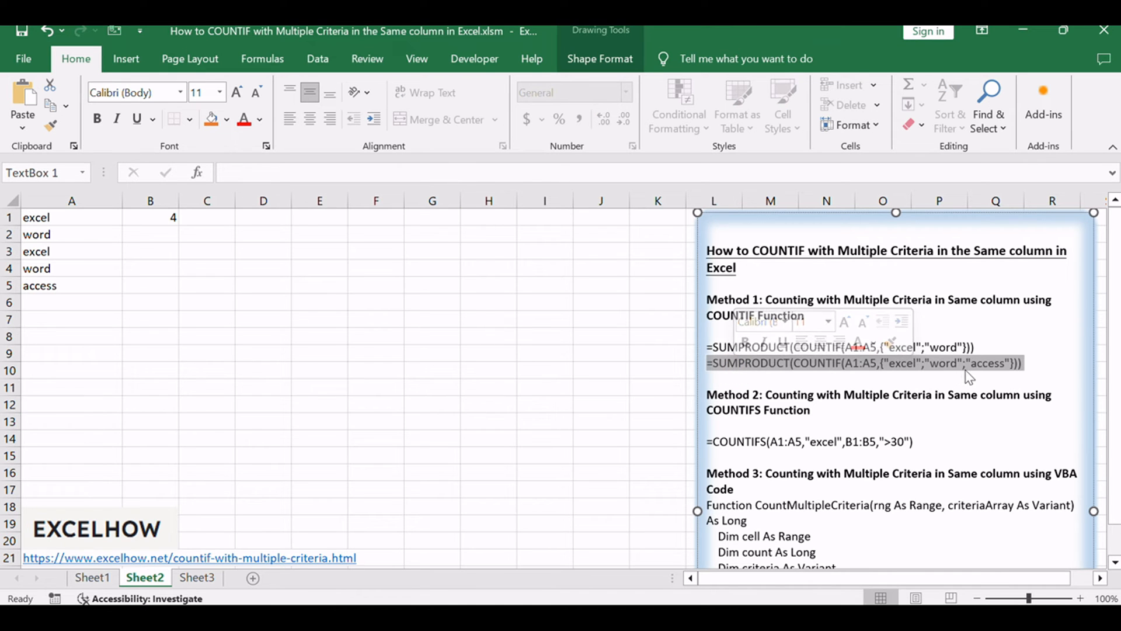
pyautogui.click(150, 234)
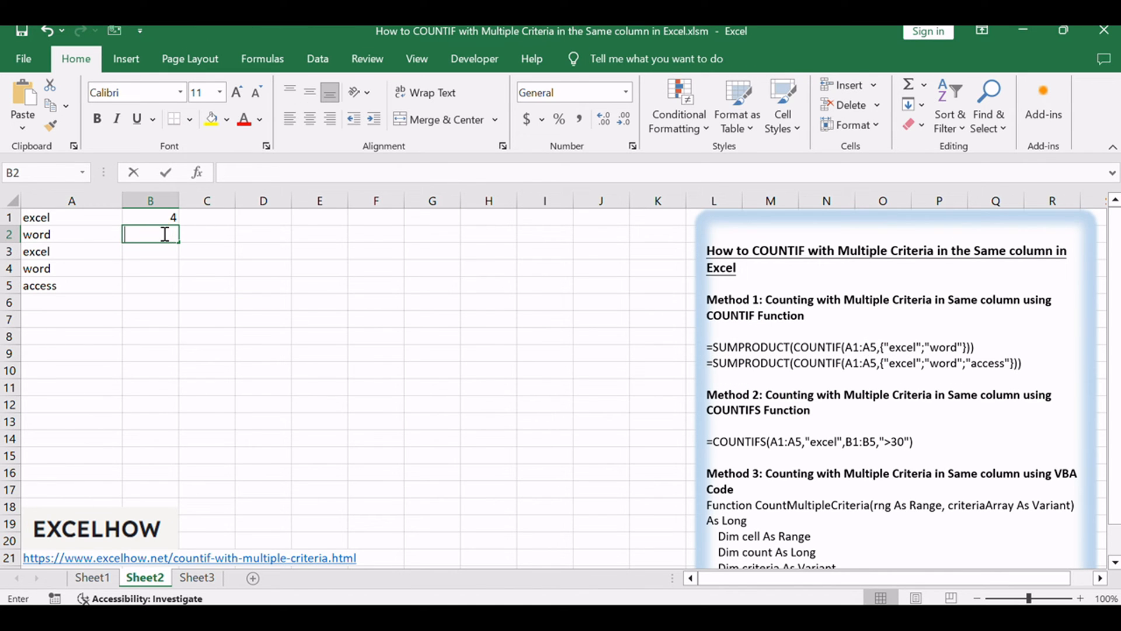
pyautogui.write('=SUMPRODUCT(COUNTIF(A1:A5,{"excel";"word";"access"}))')
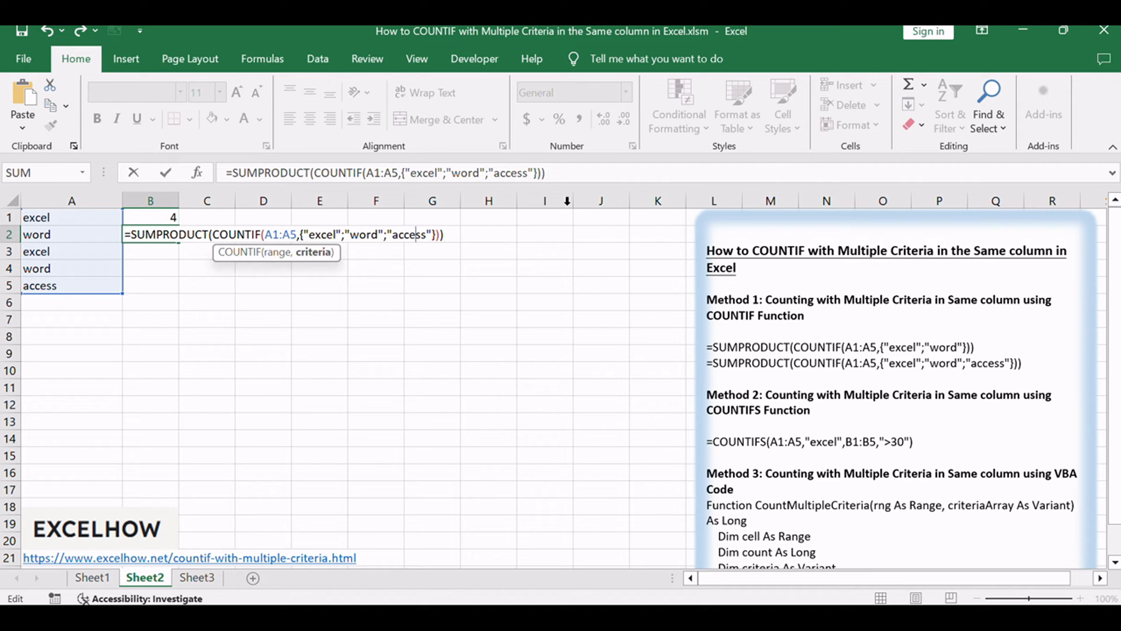
pyautogui.press('Enter')
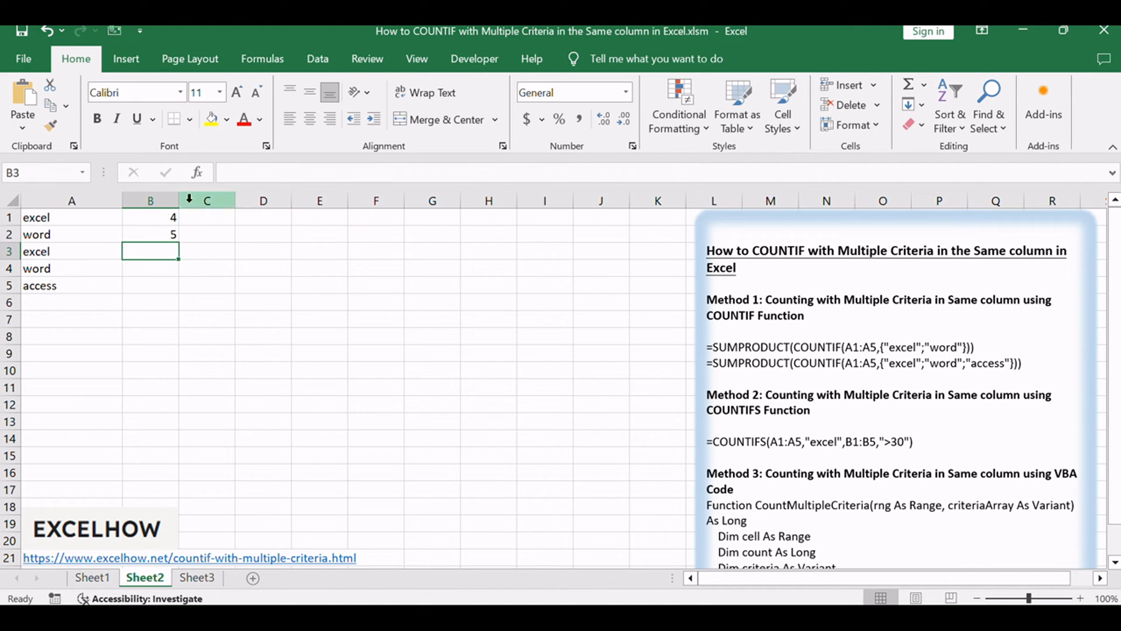
pyautogui.click(149, 234)
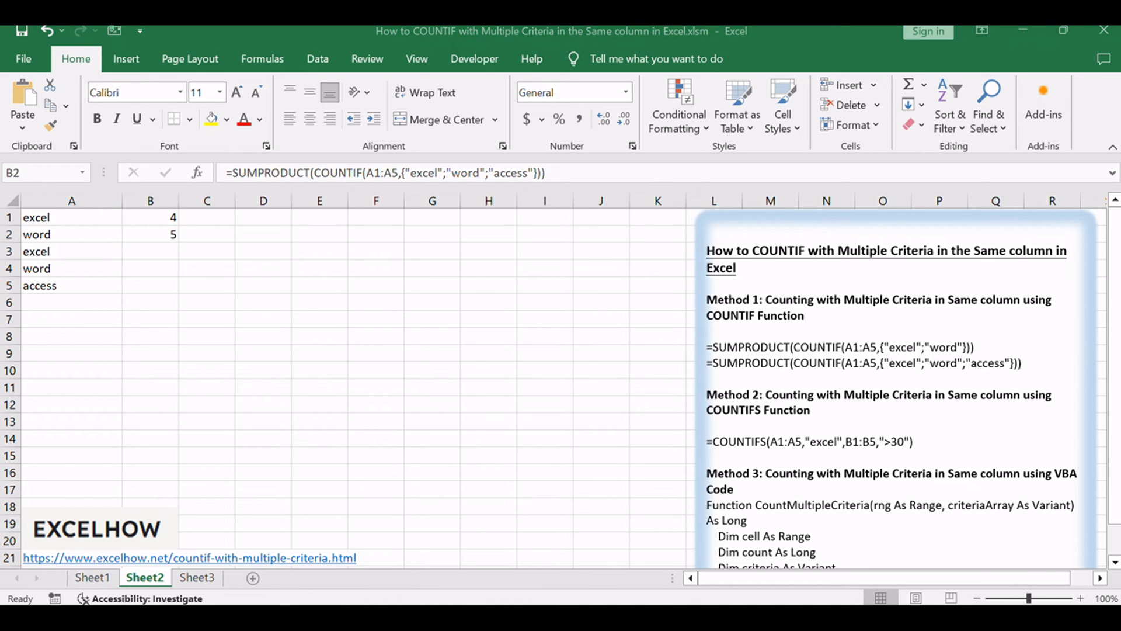
pyautogui.click(92, 577)
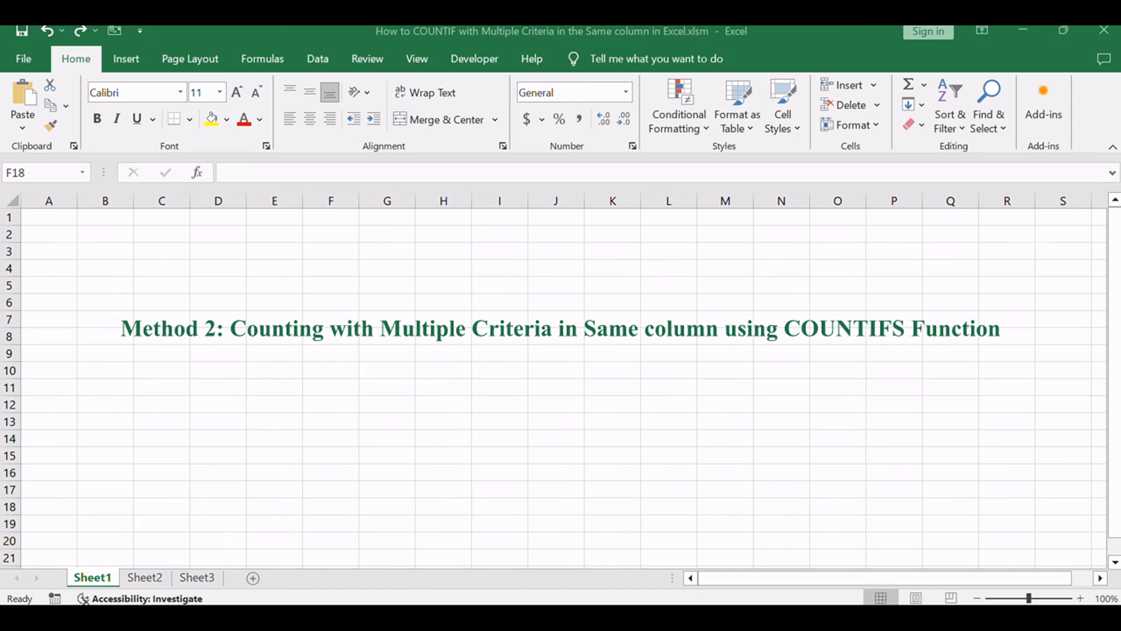
pyautogui.click(330, 505)
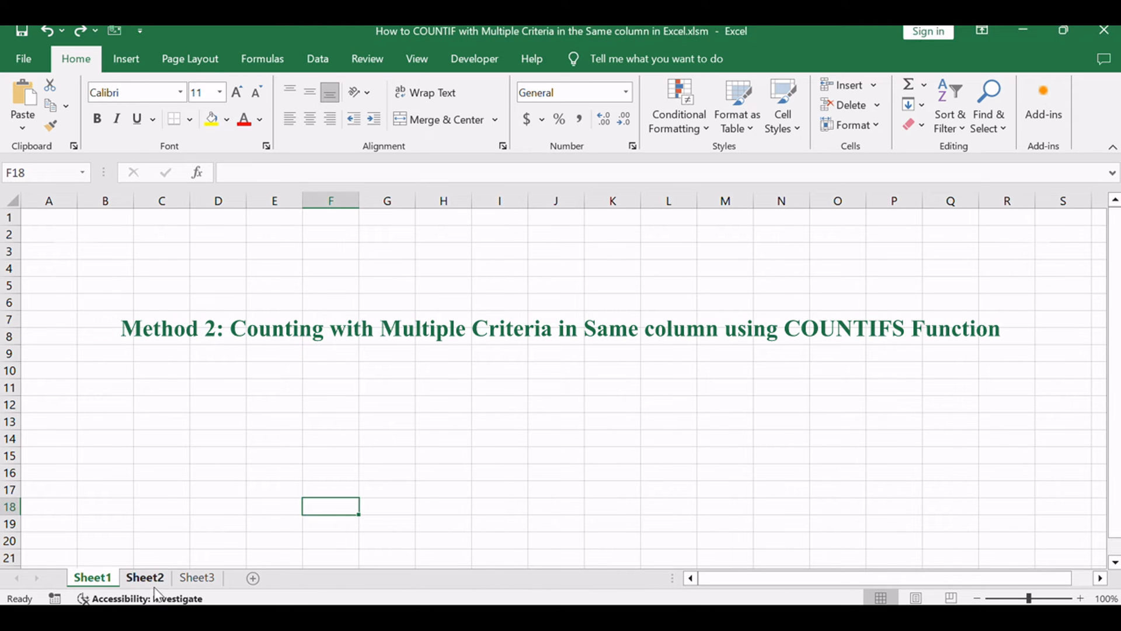
pyautogui.click(145, 577)
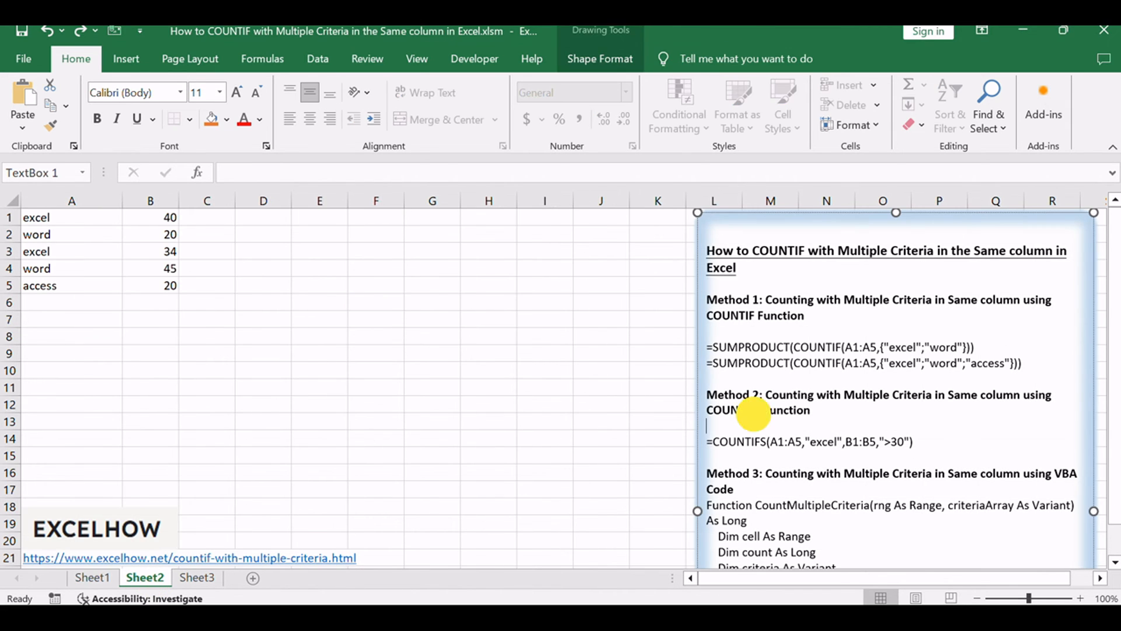
pyautogui.moveTo(862, 436)
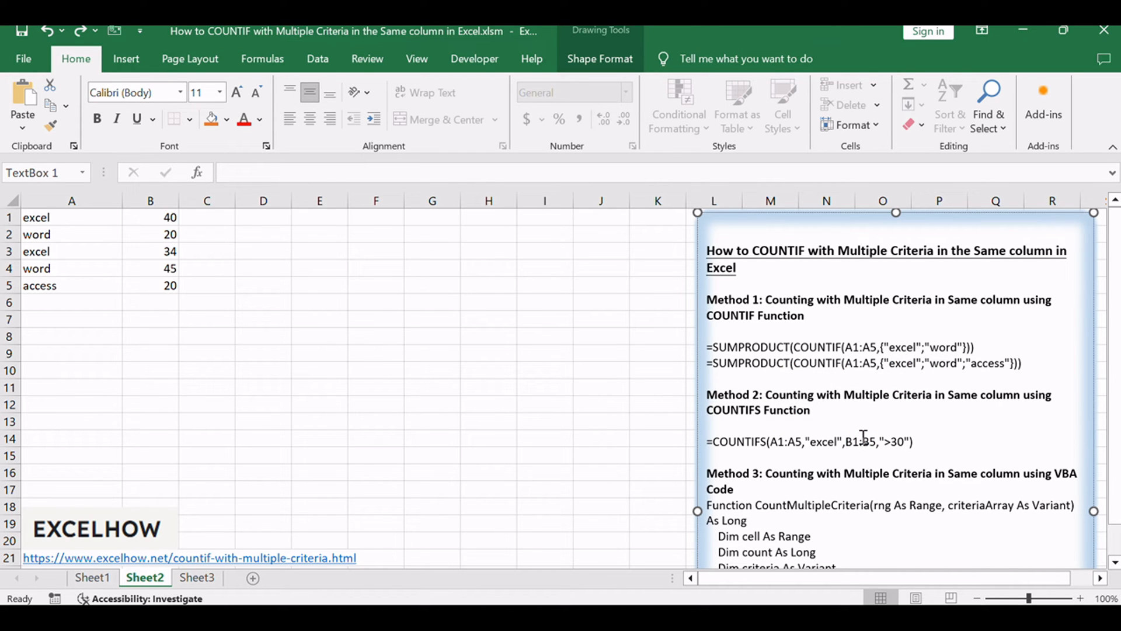
pyautogui.click(429, 423)
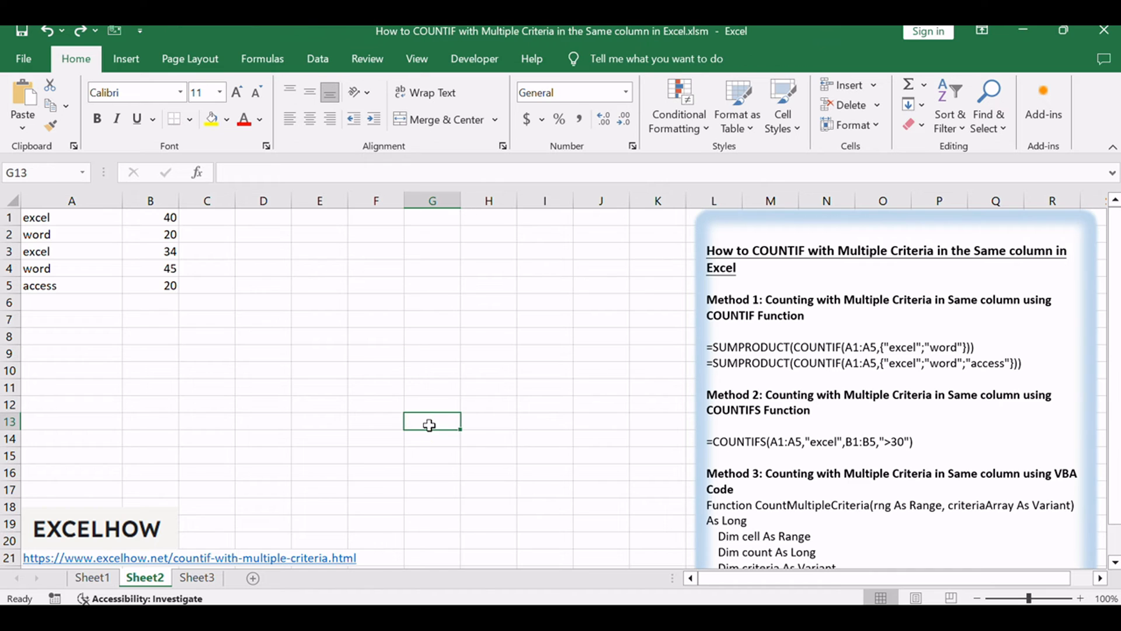
pyautogui.click(55, 217)
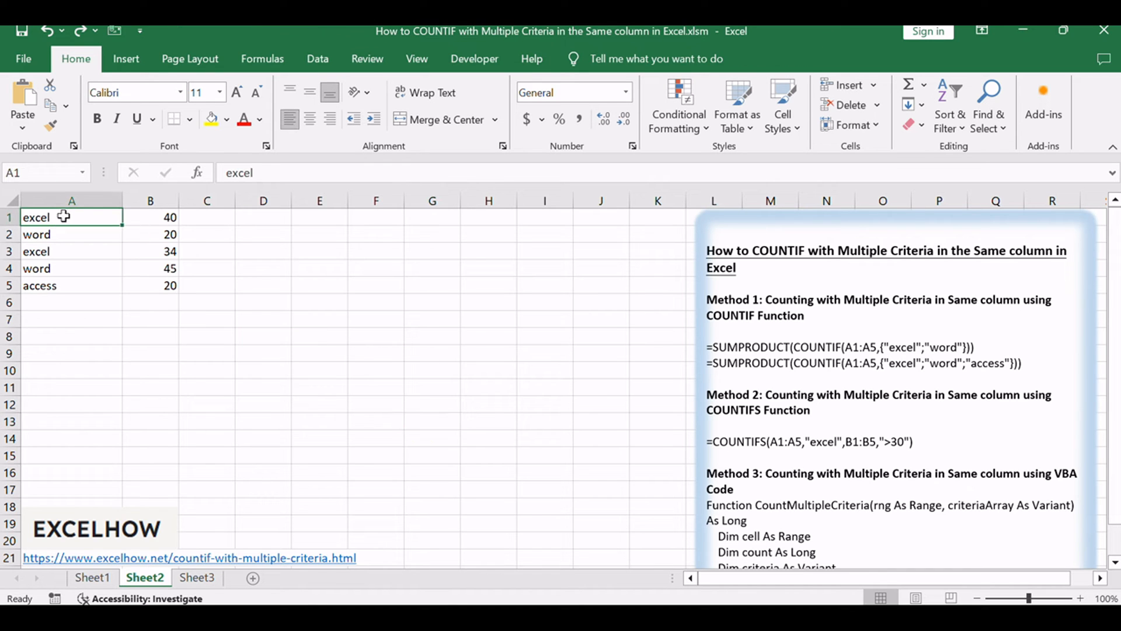
pyautogui.moveTo(36, 217); pyautogui.dragTo(168, 286)
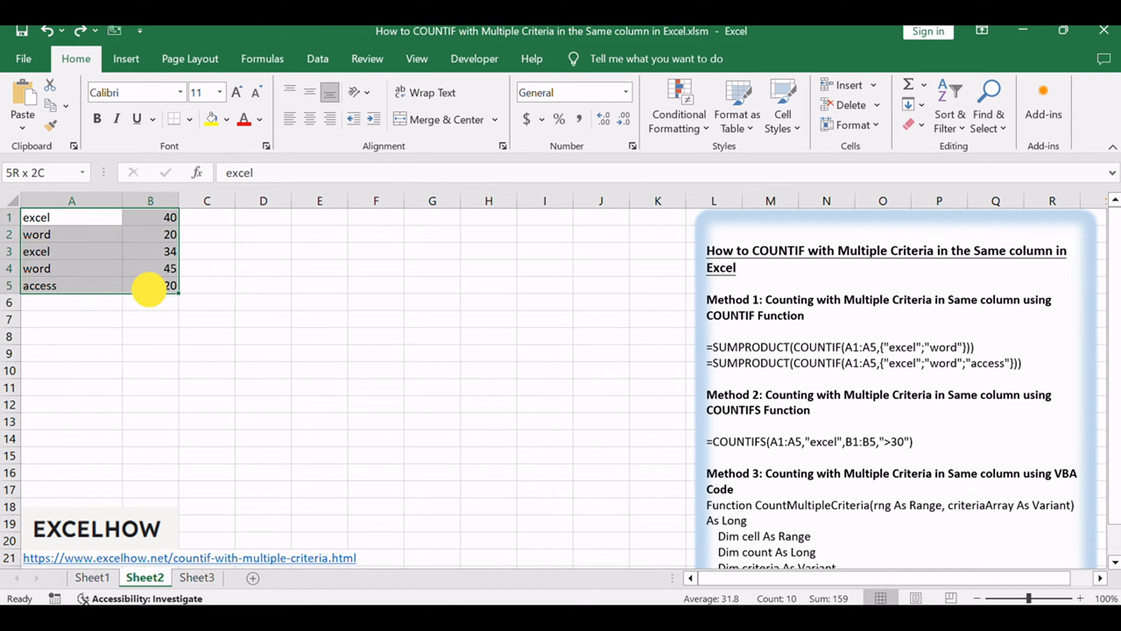
pyautogui.click(431, 388)
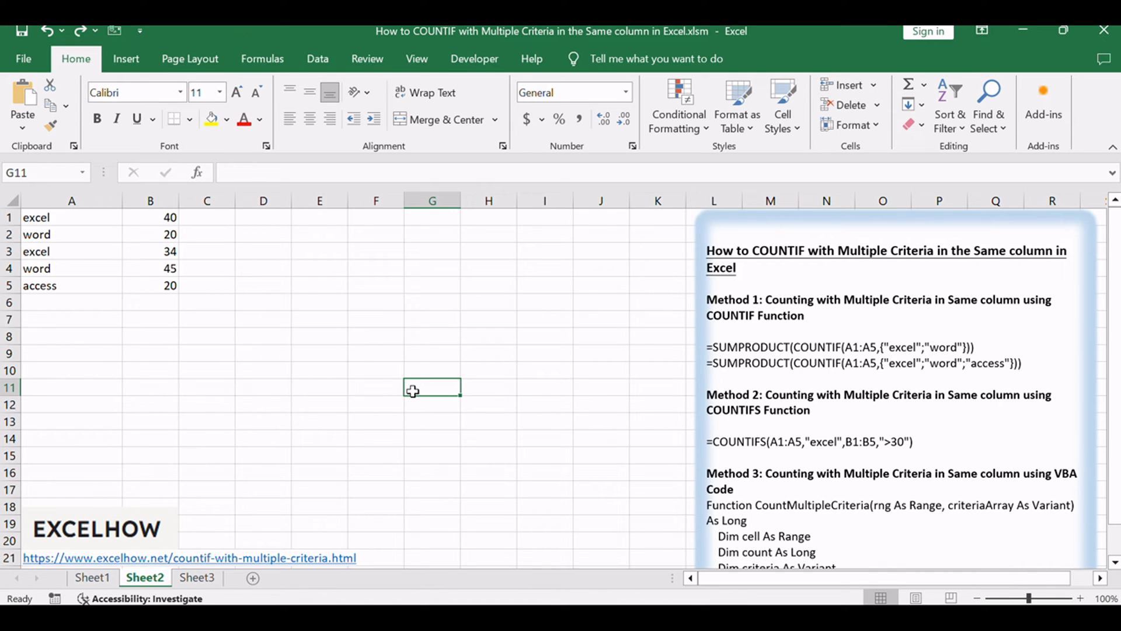
pyautogui.click(58, 218)
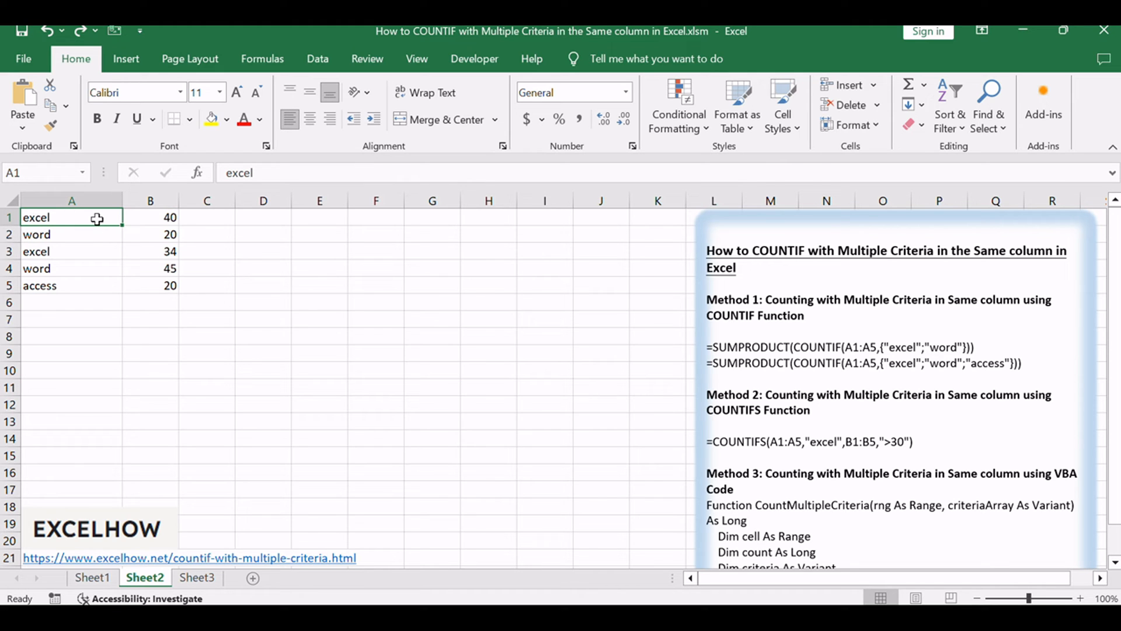
pyautogui.moveTo(456, 417)
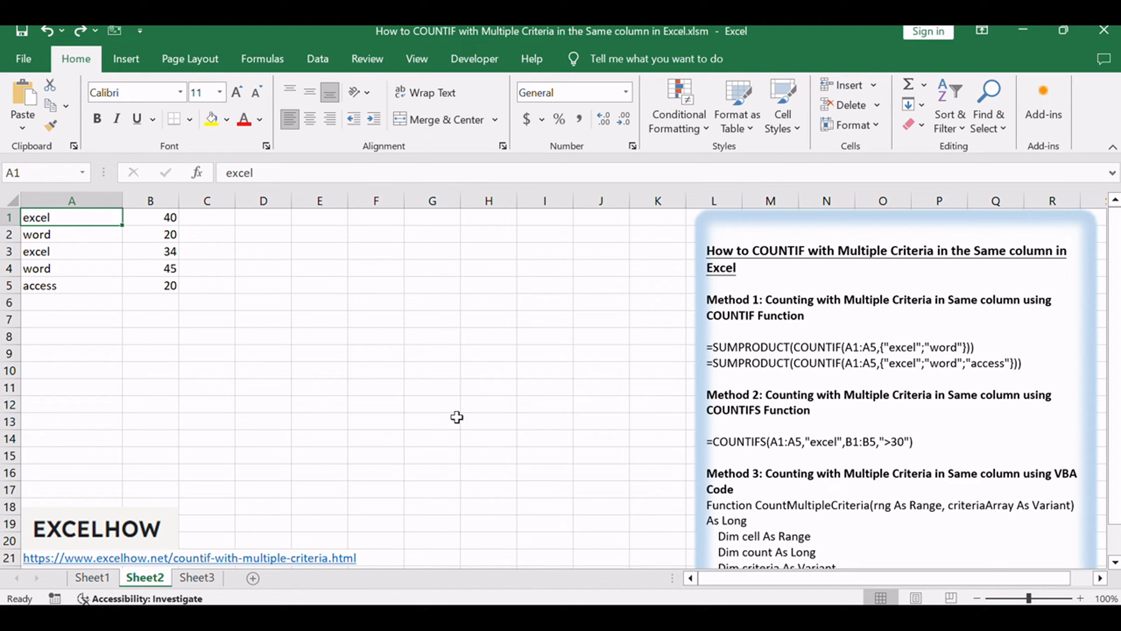
pyautogui.click(488, 405)
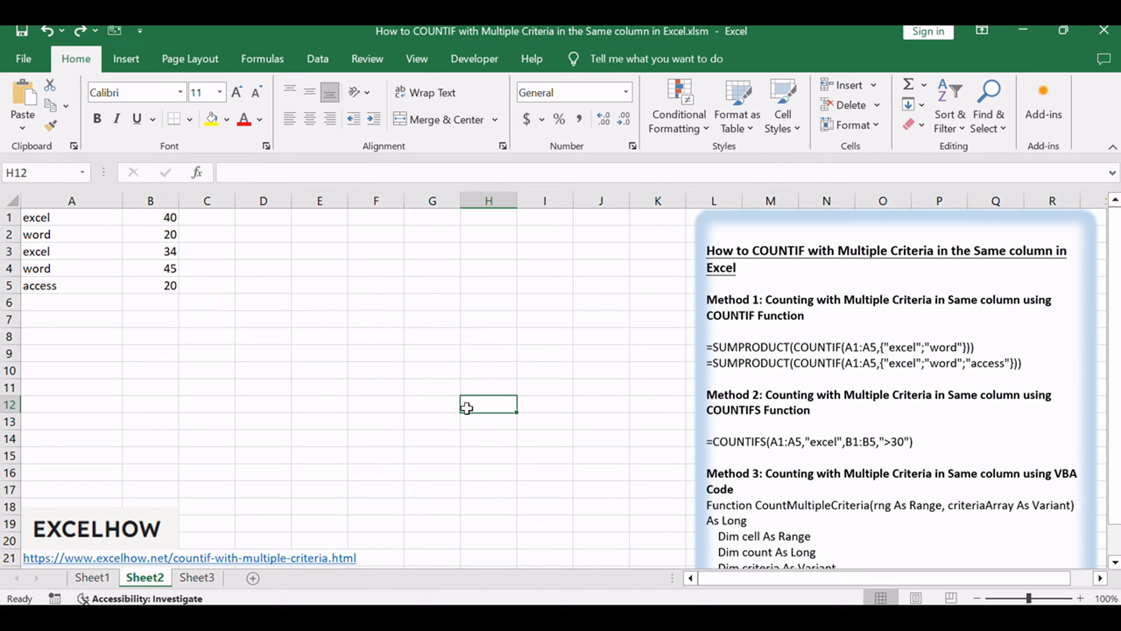
pyautogui.moveTo(813, 435)
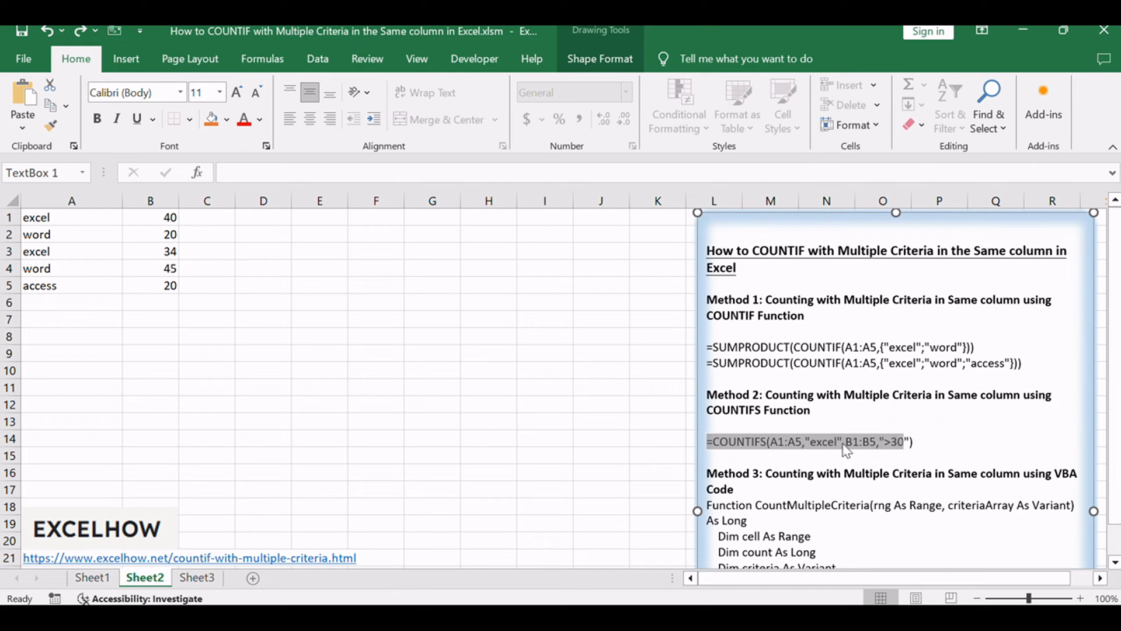
pyautogui.moveTo(868, 453)
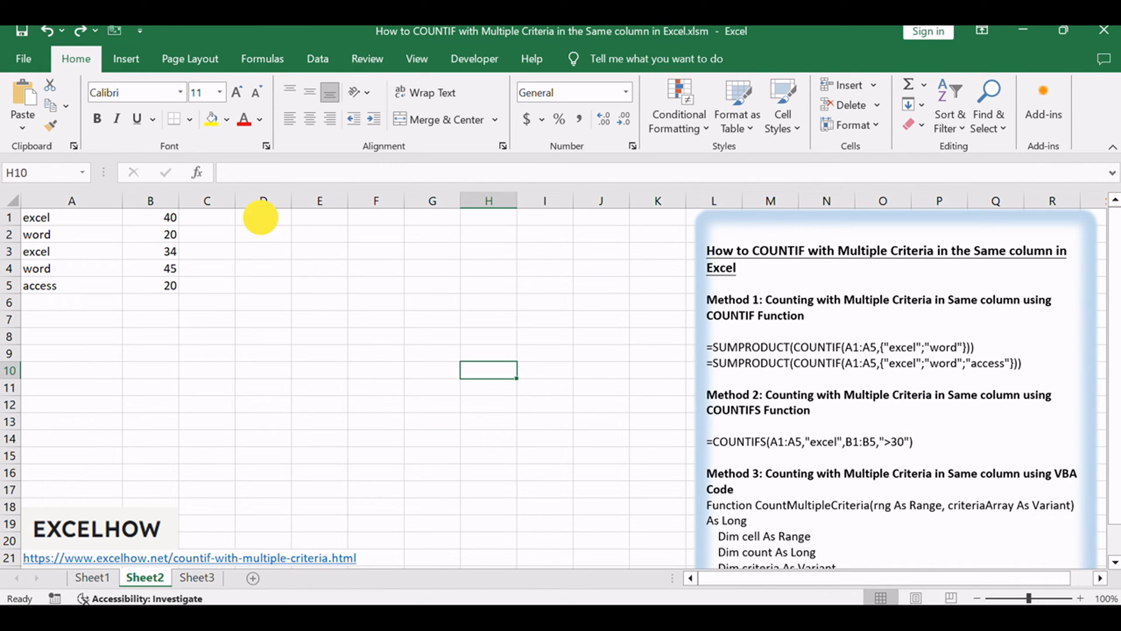
# Step: Enter =COUNTIFS(A1:A5,"excel",B1:B5,">30") in D1 and check the result 2
pyautogui.write('=COUNTIFS(A1:A5,"excel",B1:B5,">30")')
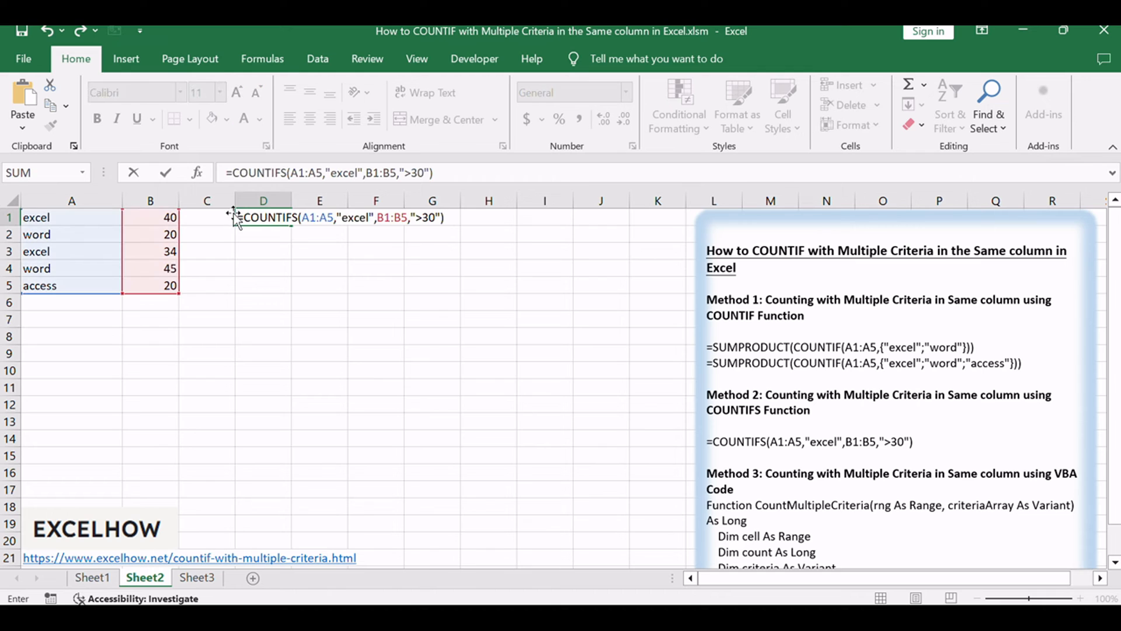
pyautogui.click(469, 171)
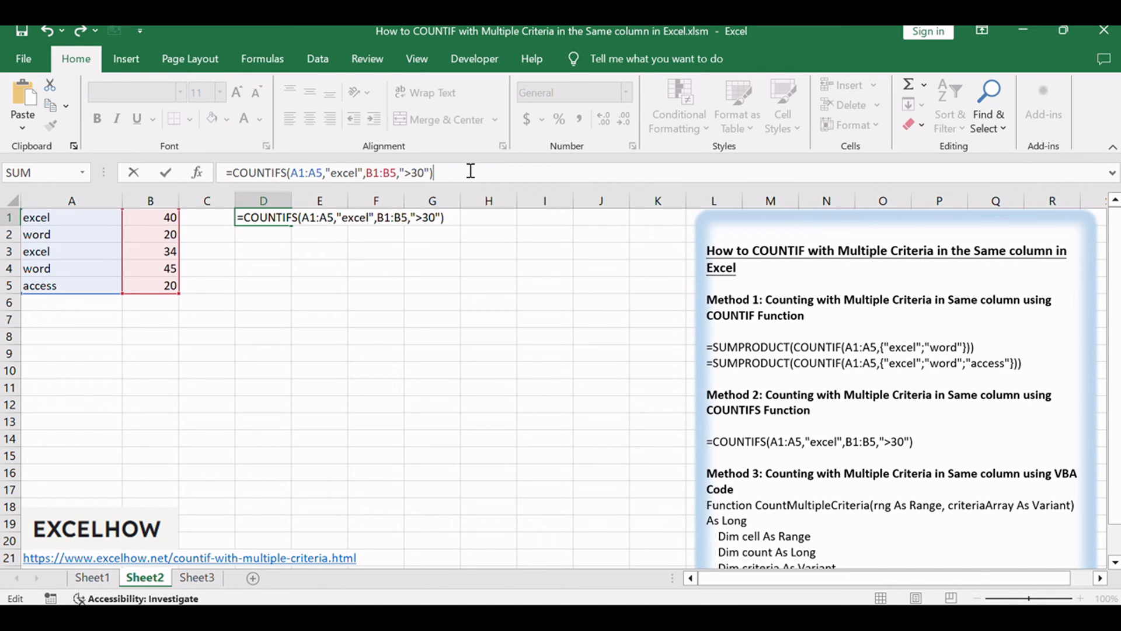
pyautogui.press('Enter')
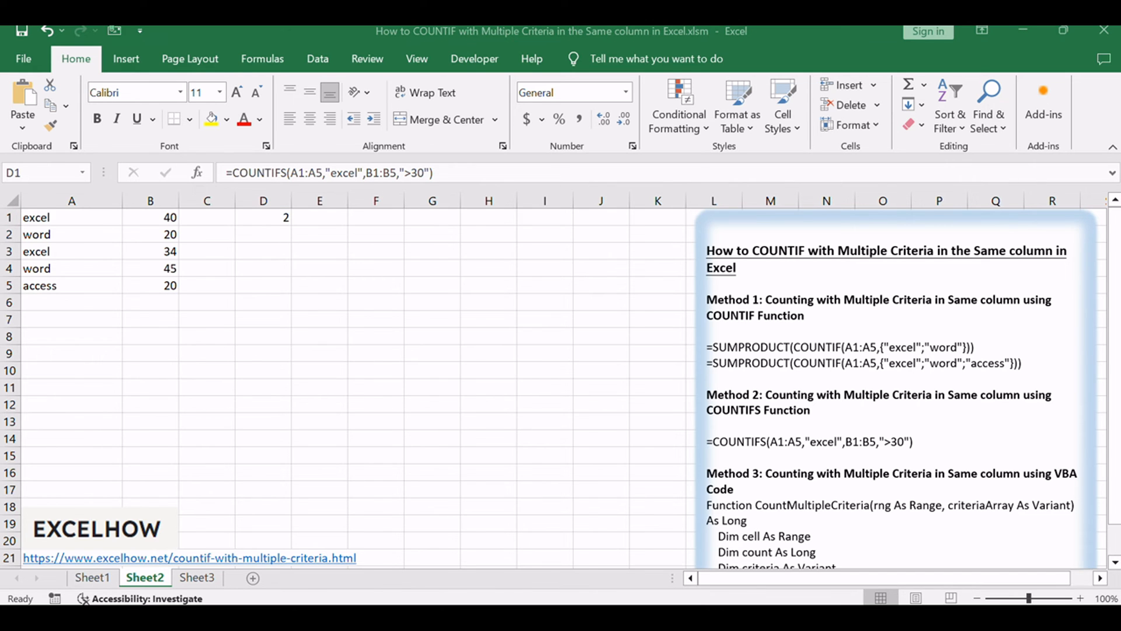
pyautogui.click(92, 577)
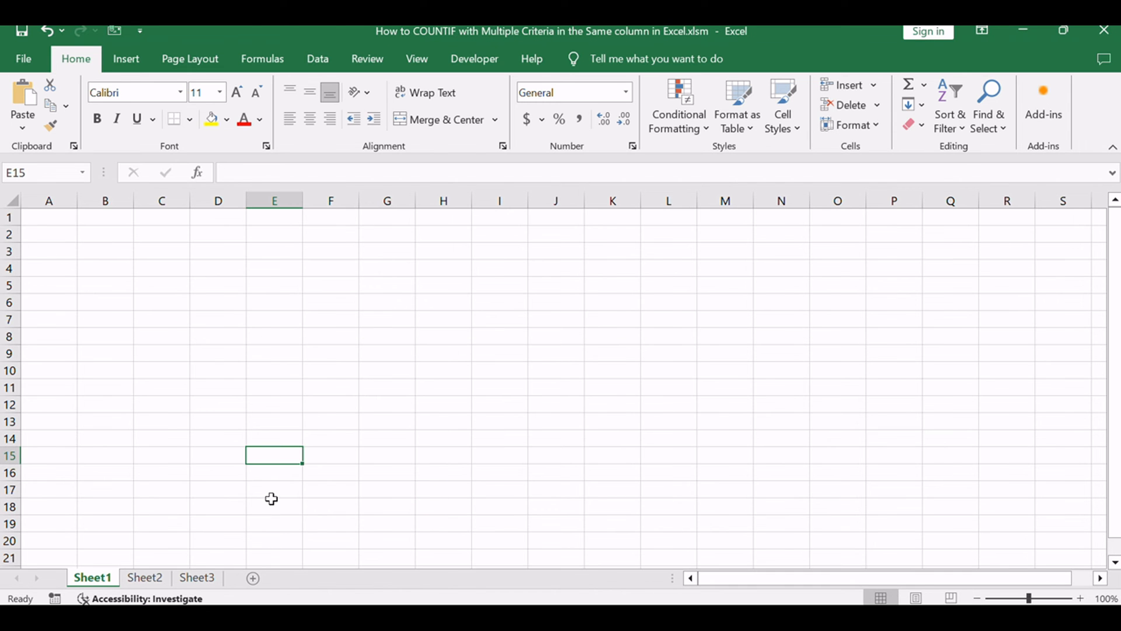
# Step: Scroll through the method notes, then launch the VBA editor with Alt+F11
pyautogui.click(144, 577)
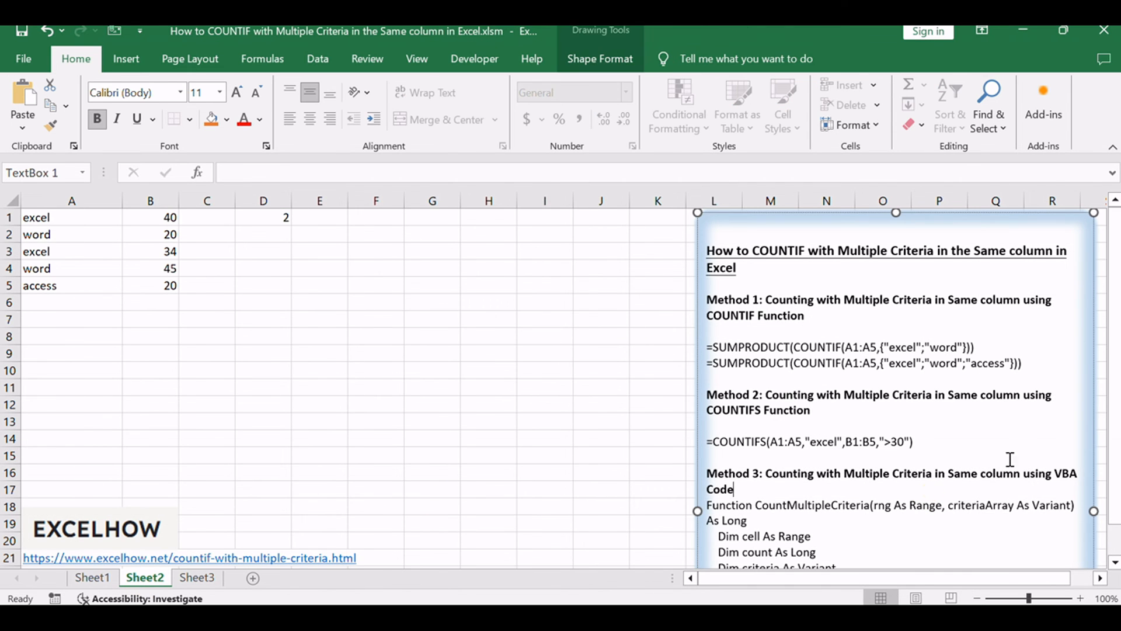
pyautogui.scroll(-3)
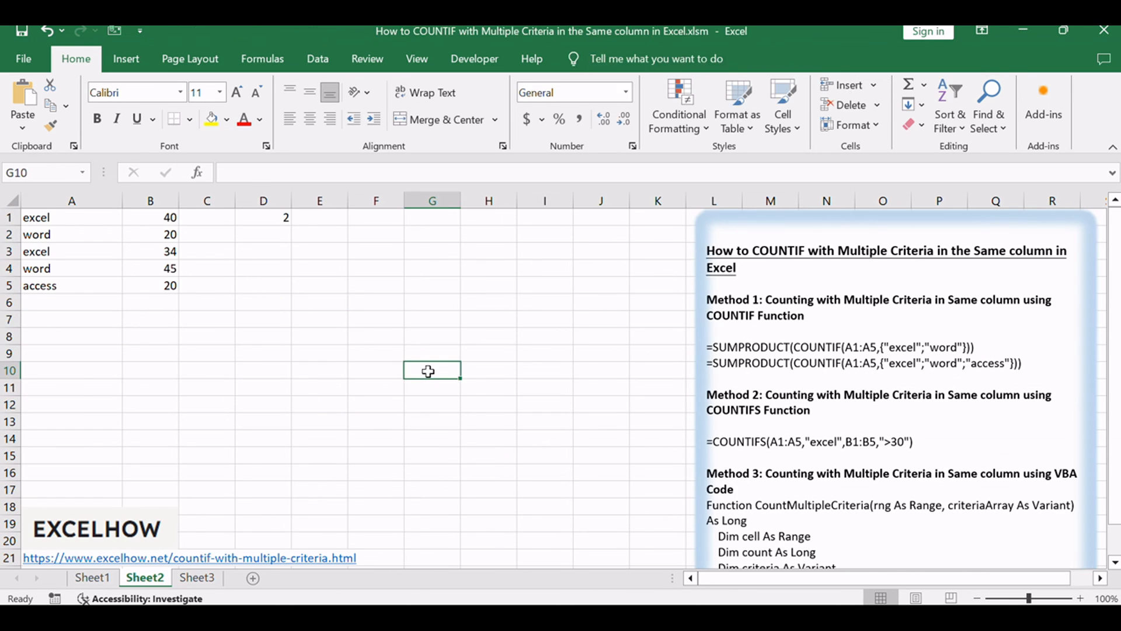
pyautogui.press('Alt+F11')
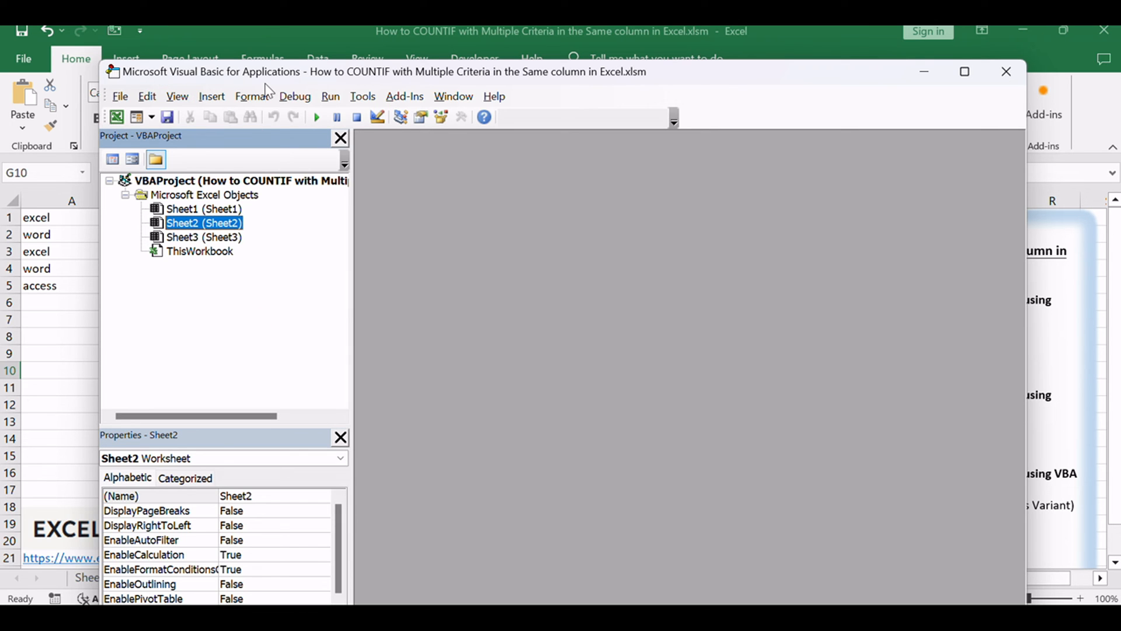
# Step: Insert a new module into the VBAProject for CountMultipleCriteria, then return to Excel
pyautogui.rightClick(203, 237)
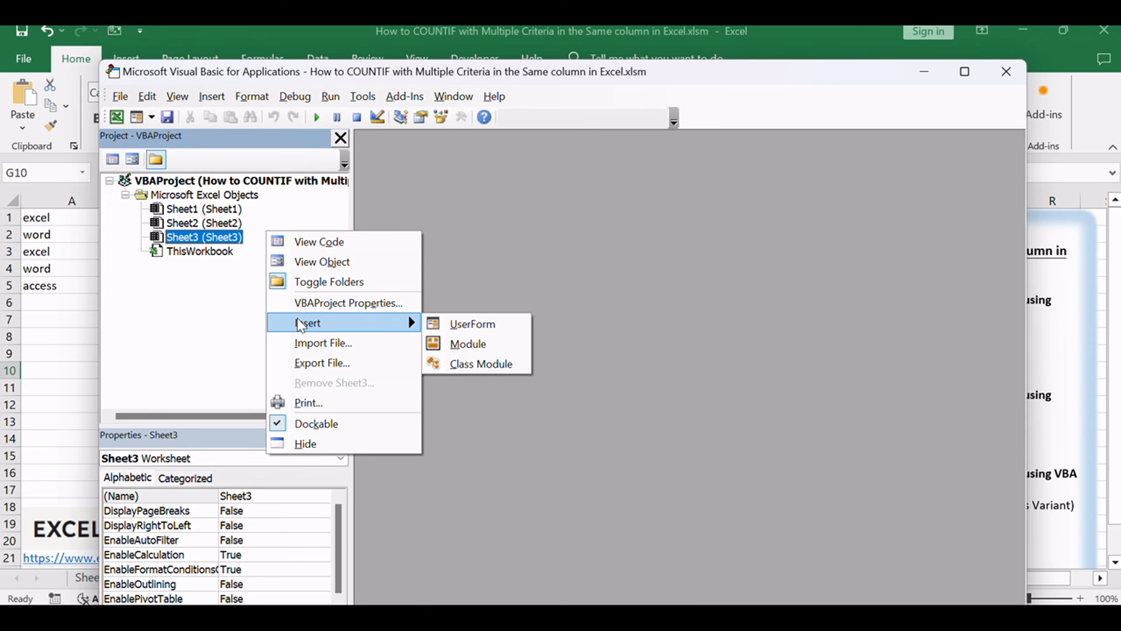
pyautogui.click(468, 343)
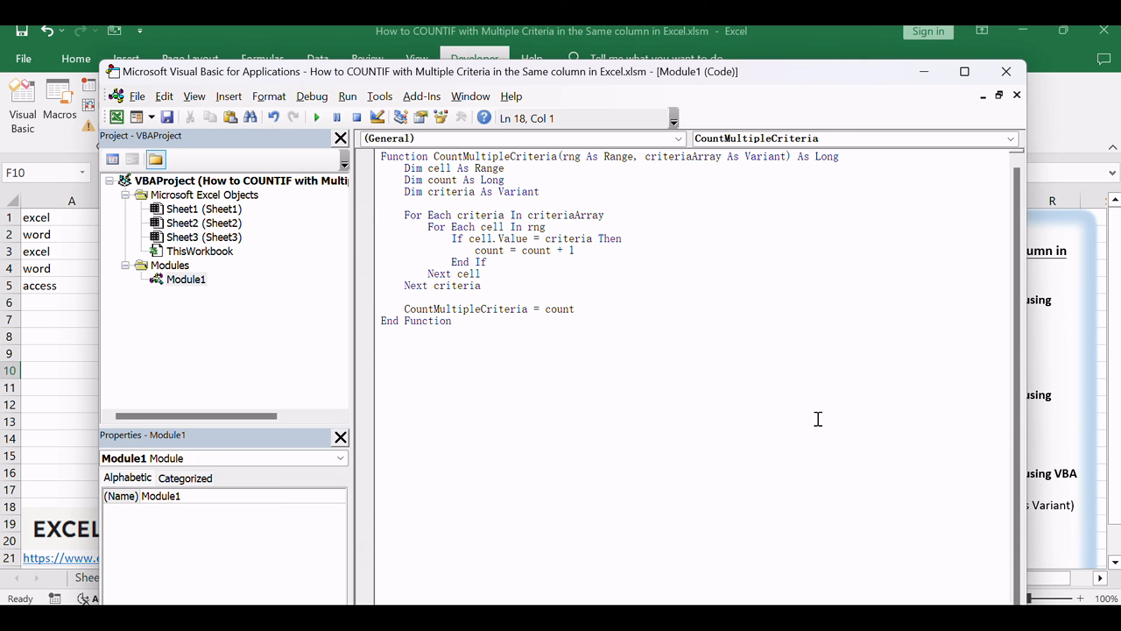
pyautogui.click(1006, 71)
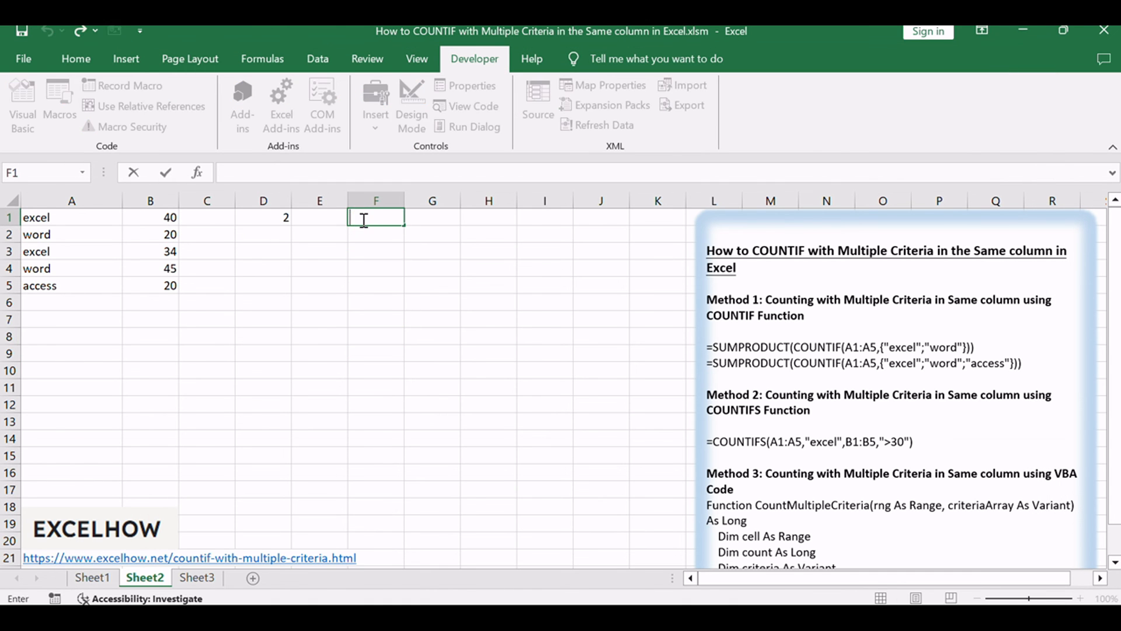
# Step: Enter =CountMultipleCriteria(A1:A5,{"excel";"word"}) in F1 and check it returns 4
pyautogui.write('=CountMultipleCriteria(A1:A5,{"excel";"word"})')
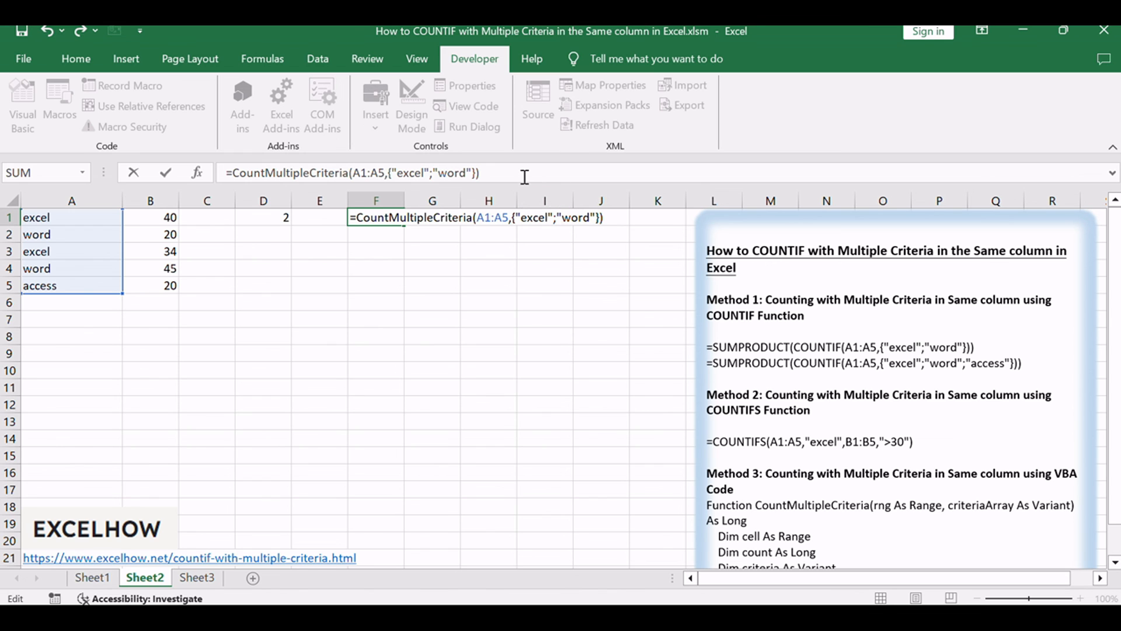
pyautogui.press('Enter')
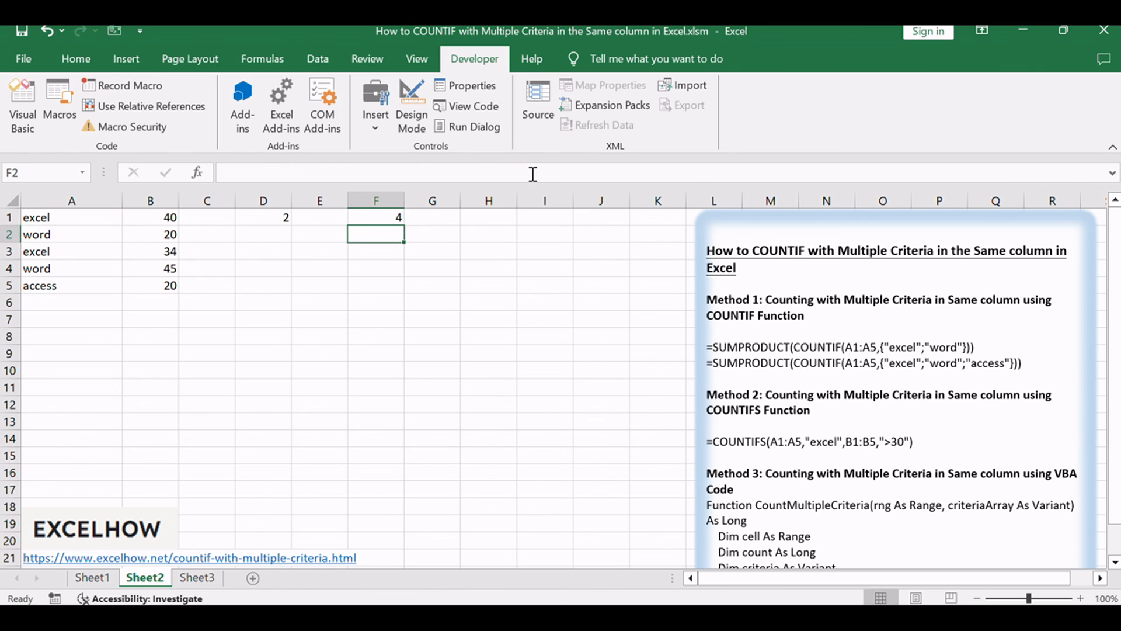
pyautogui.click(375, 217)
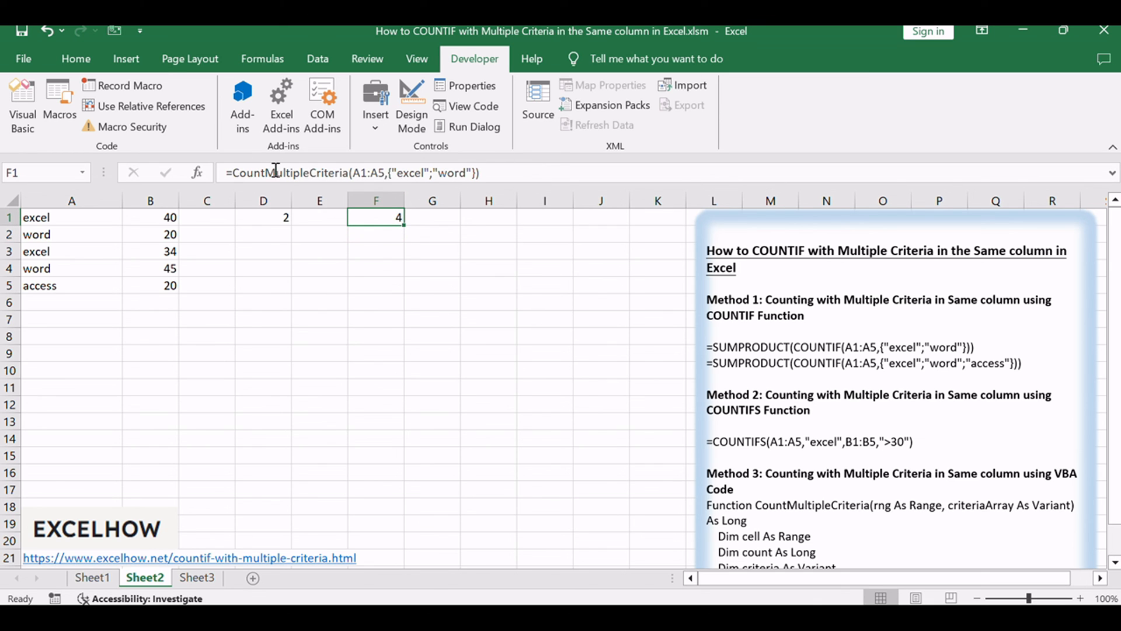
pyautogui.moveTo(131, 268)
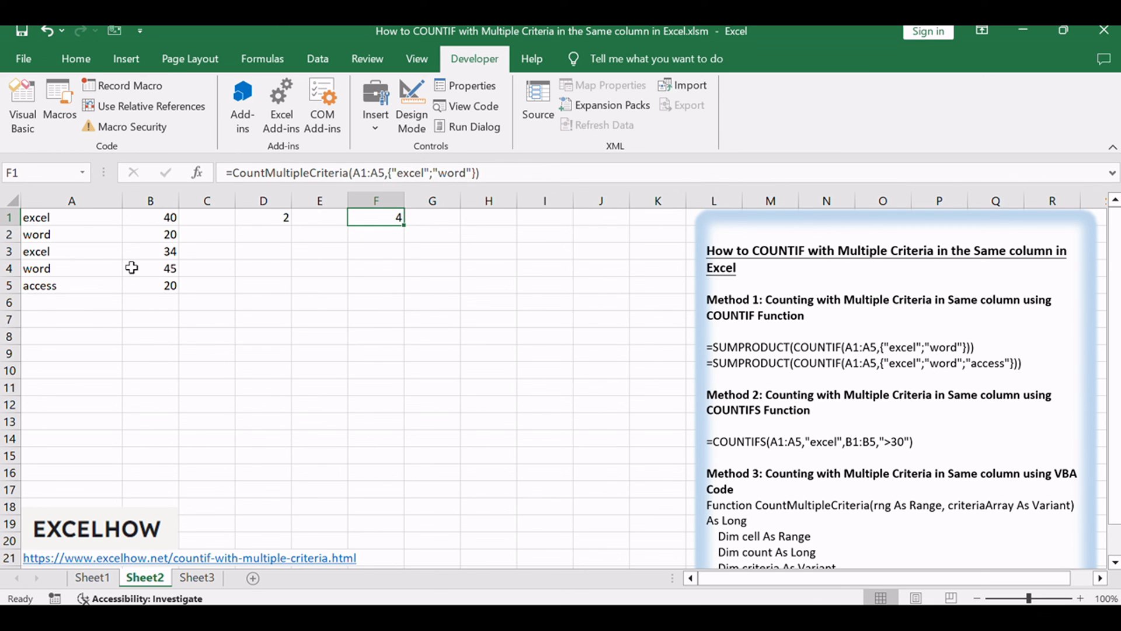
pyautogui.moveTo(71, 216); pyautogui.dragTo(70, 285)
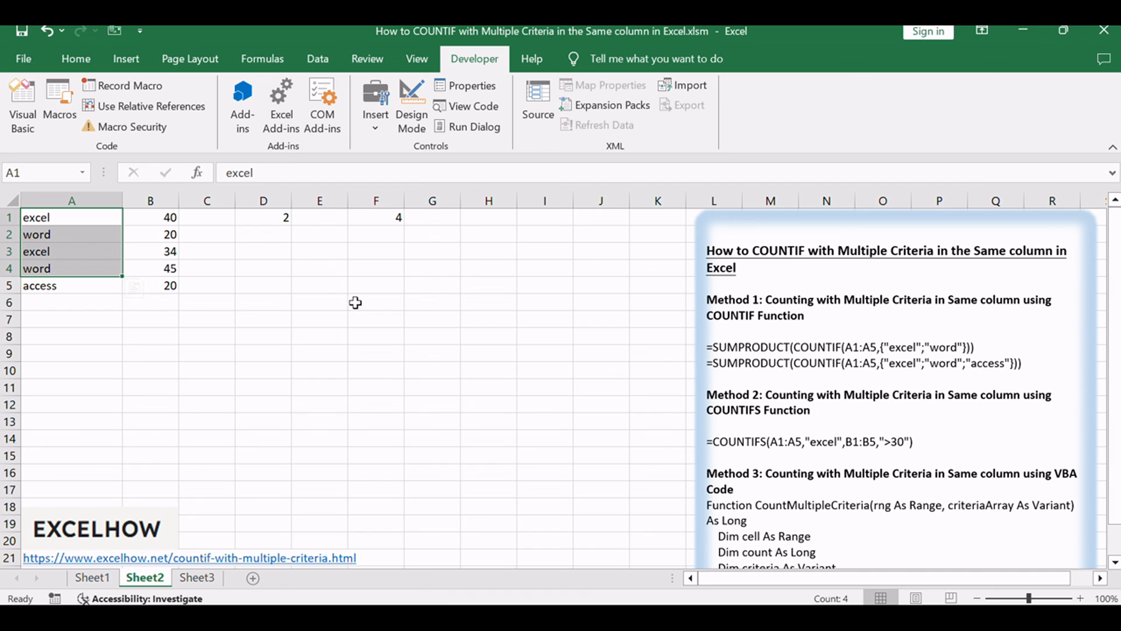
pyautogui.click(375, 217)
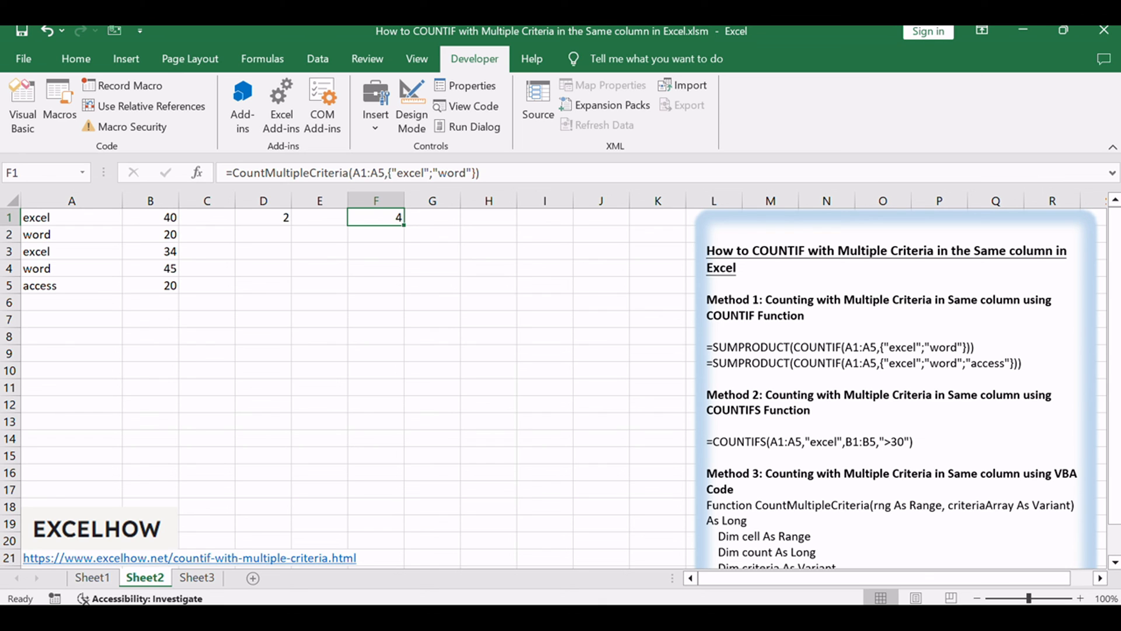
pyautogui.click(871, 320)
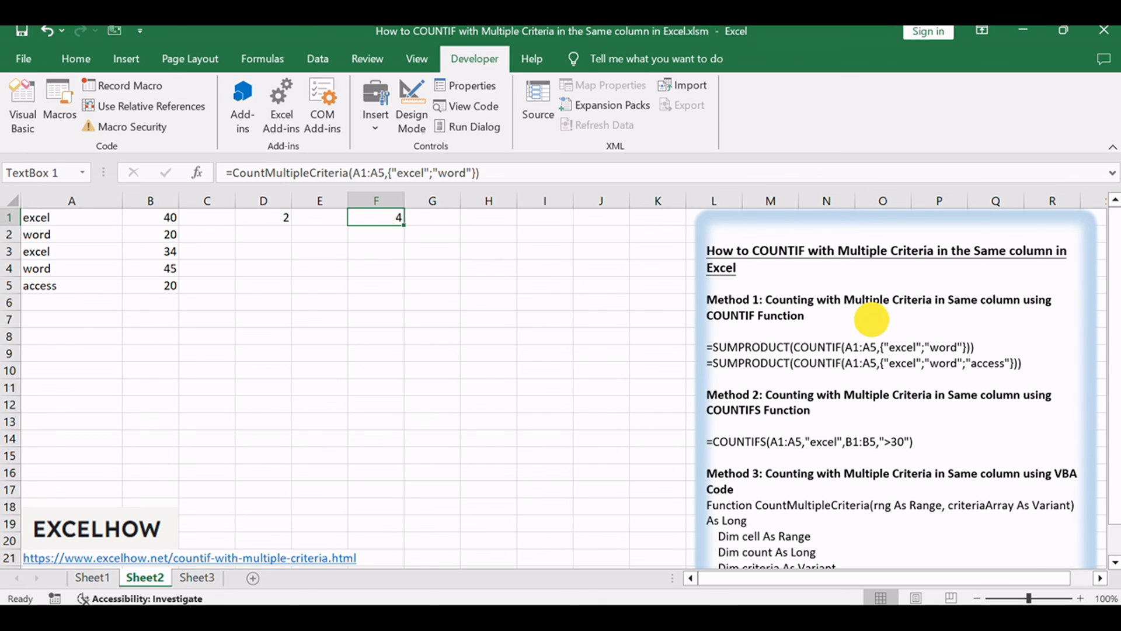